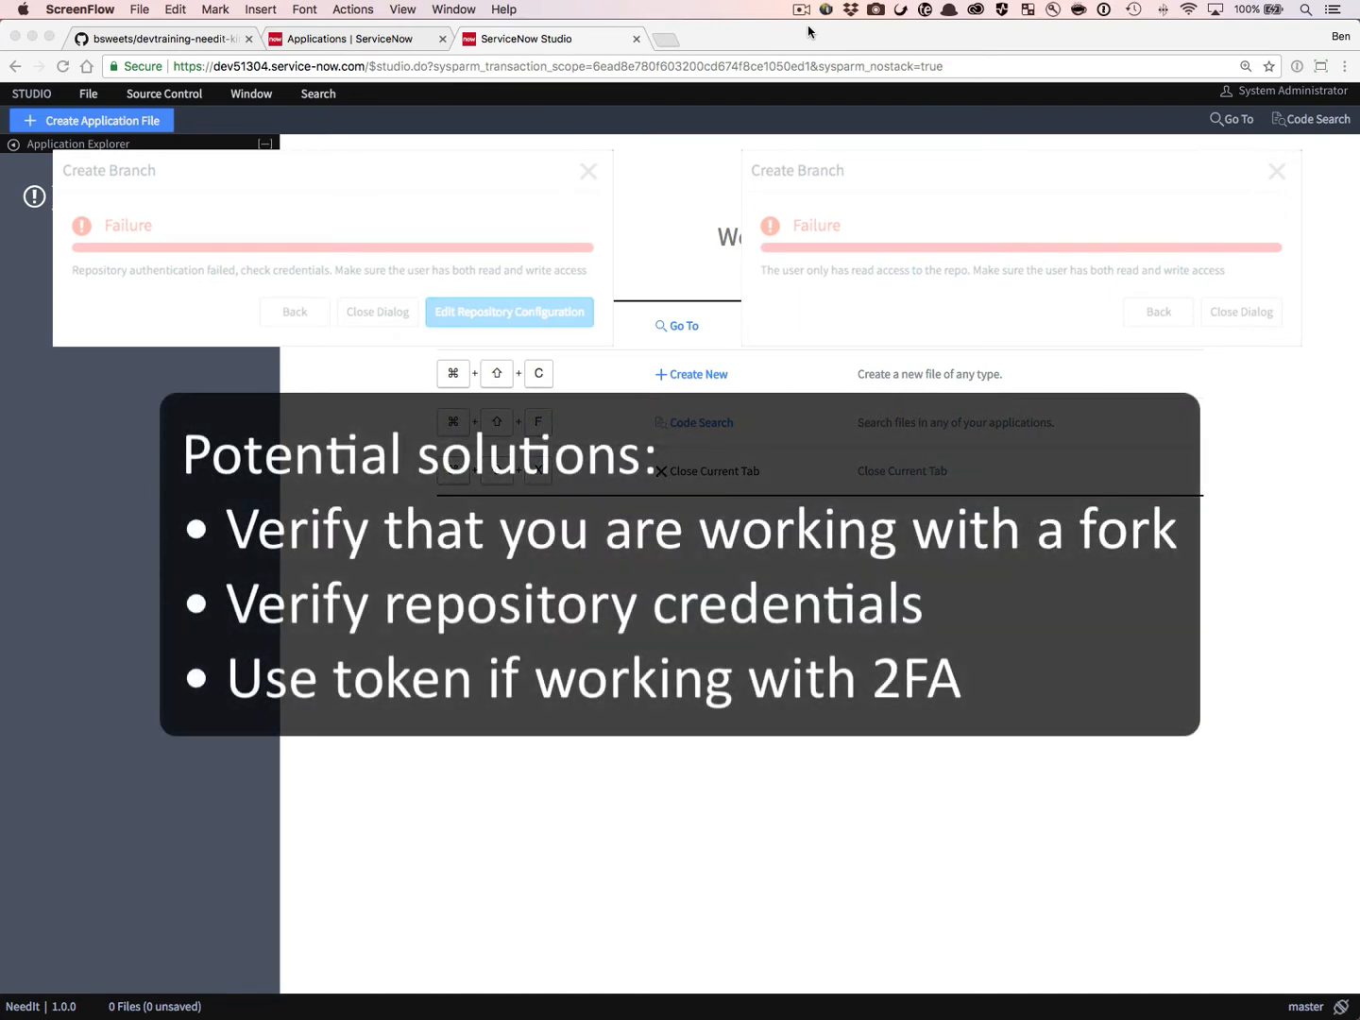
pyautogui.moveTo(909, 14)
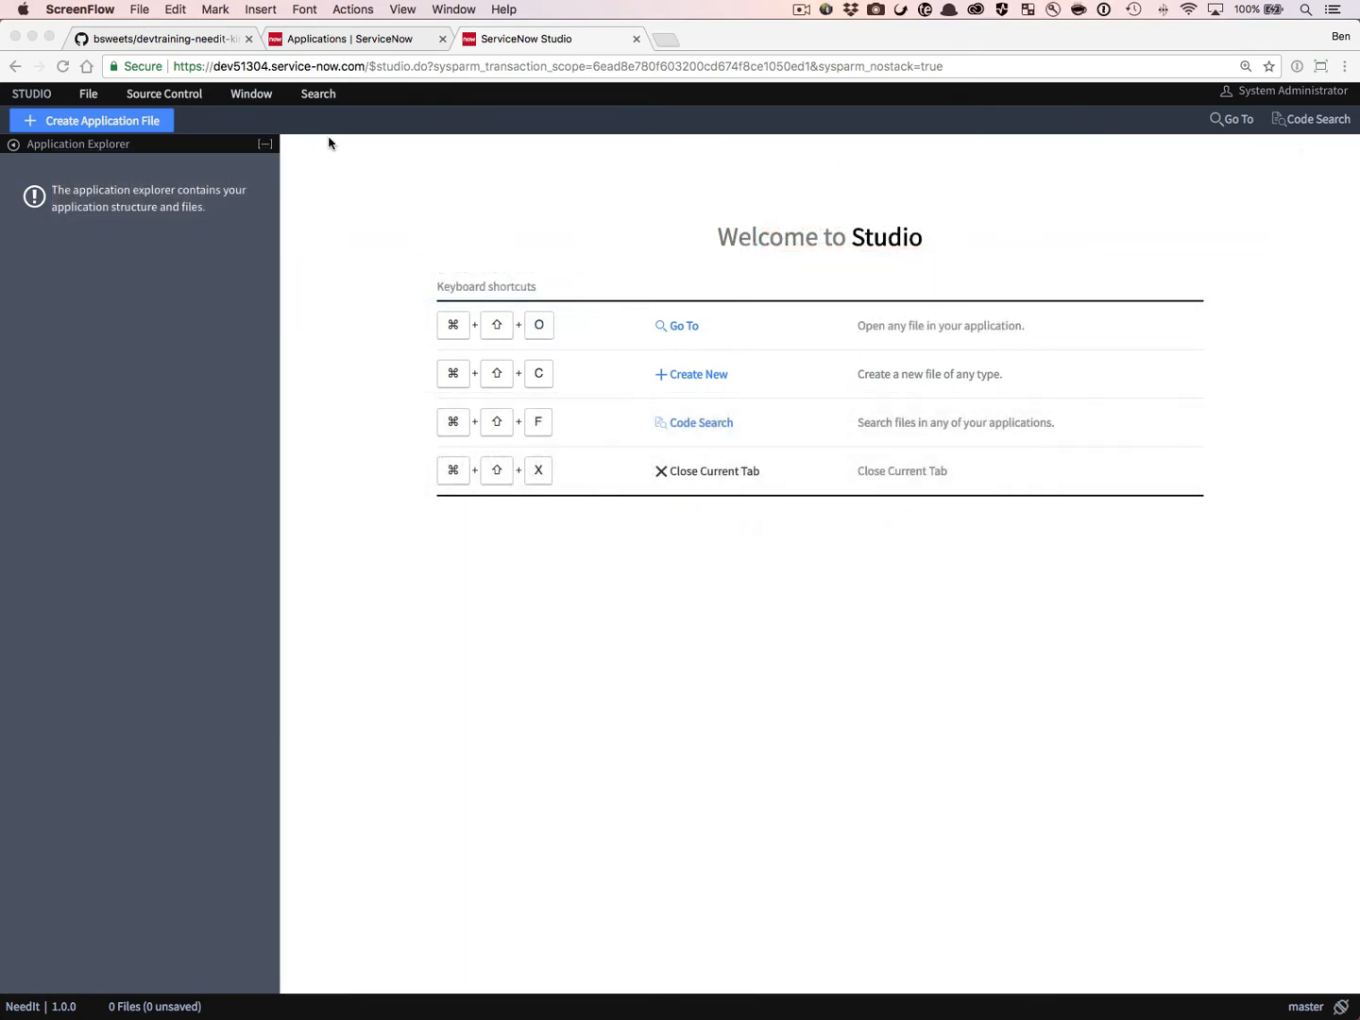
pyautogui.moveTo(316, 142)
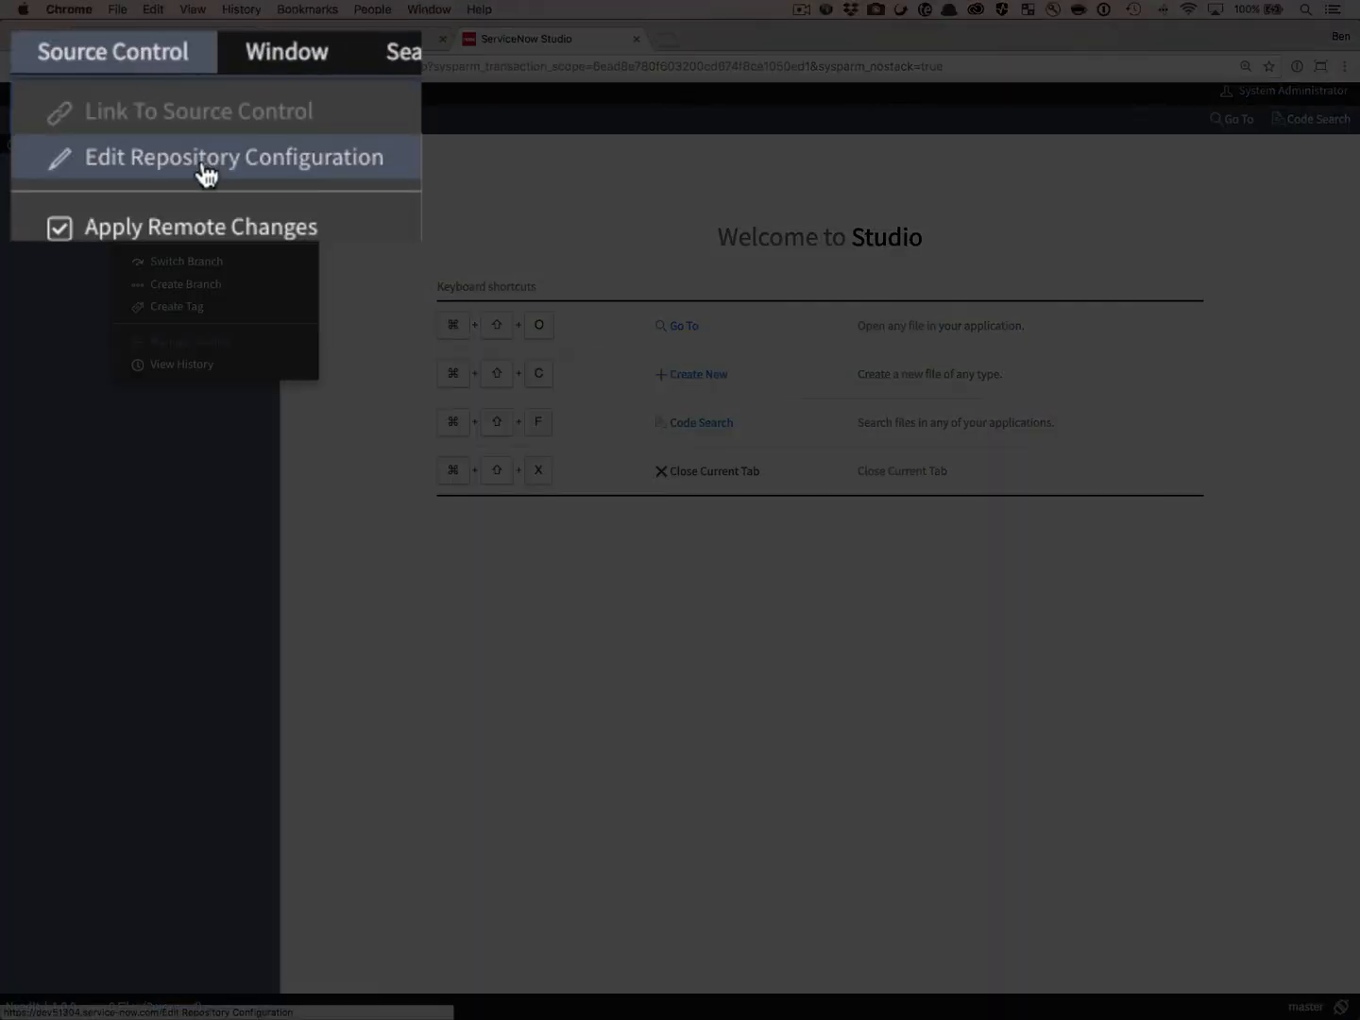
# Open NeedIt's repository configuration and highlight 'ServiceNow' as the repository owner in the URL
pyautogui.click(233, 157)
pyautogui.write('snjdworker')
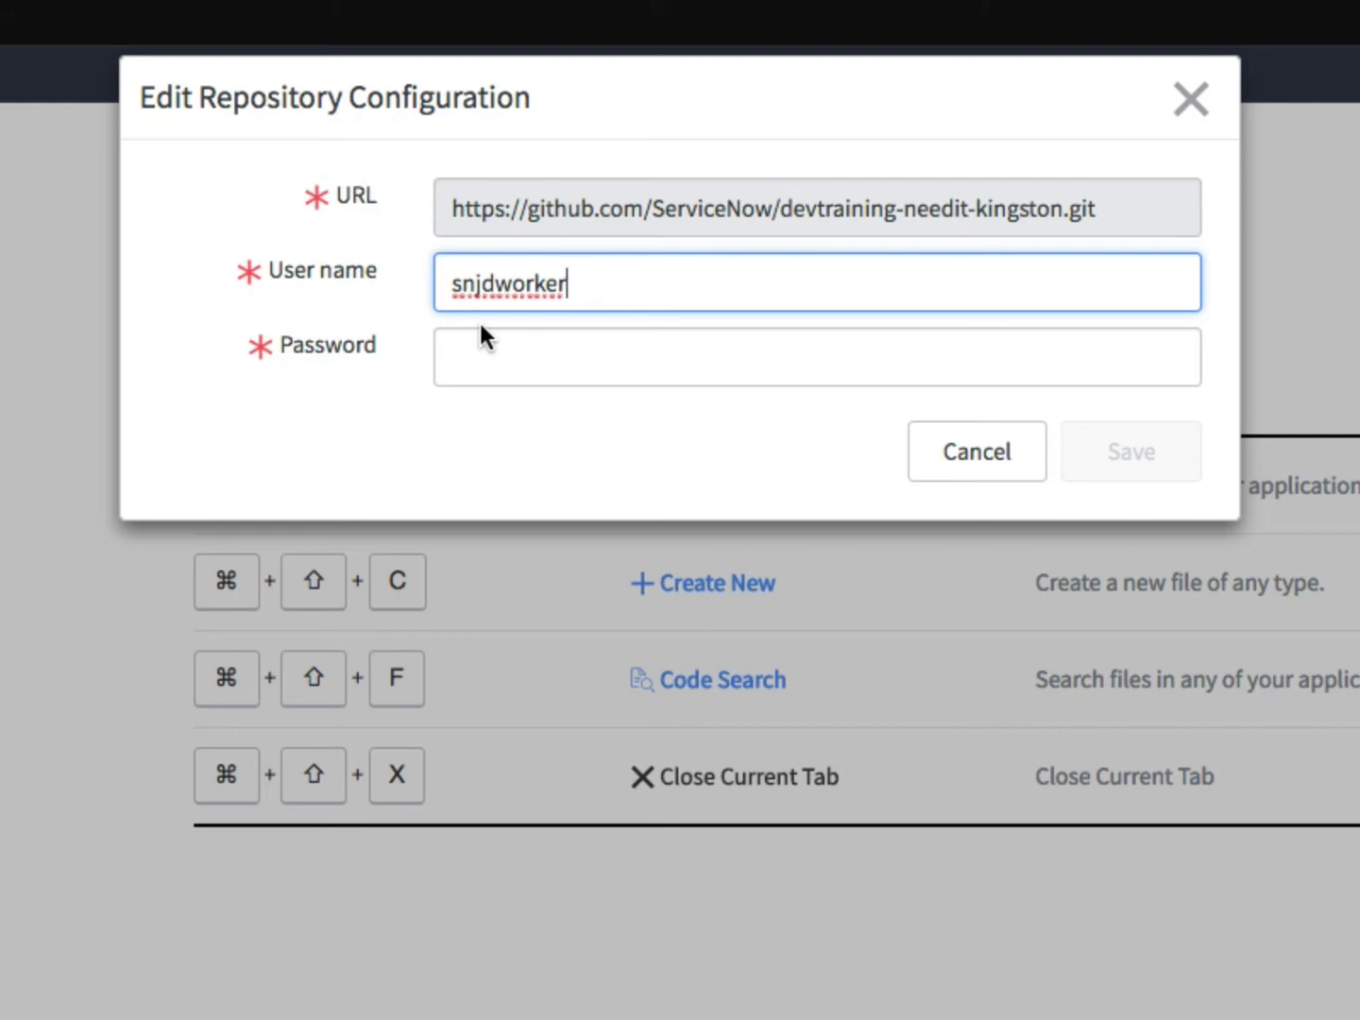
pyautogui.moveTo(474, 311)
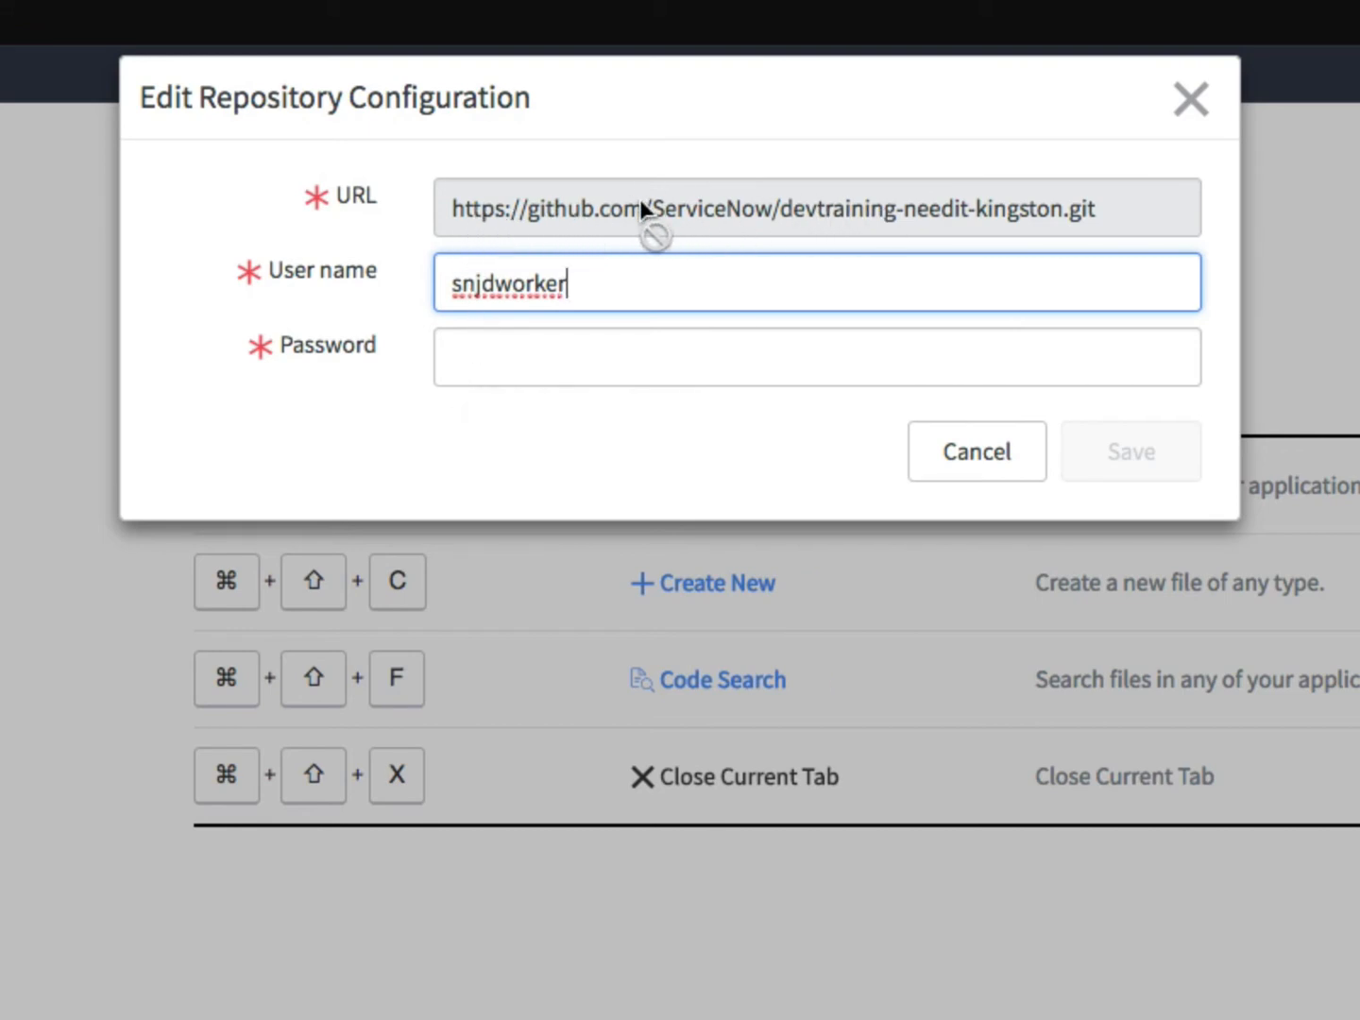
pyautogui.moveTo(539, 206)
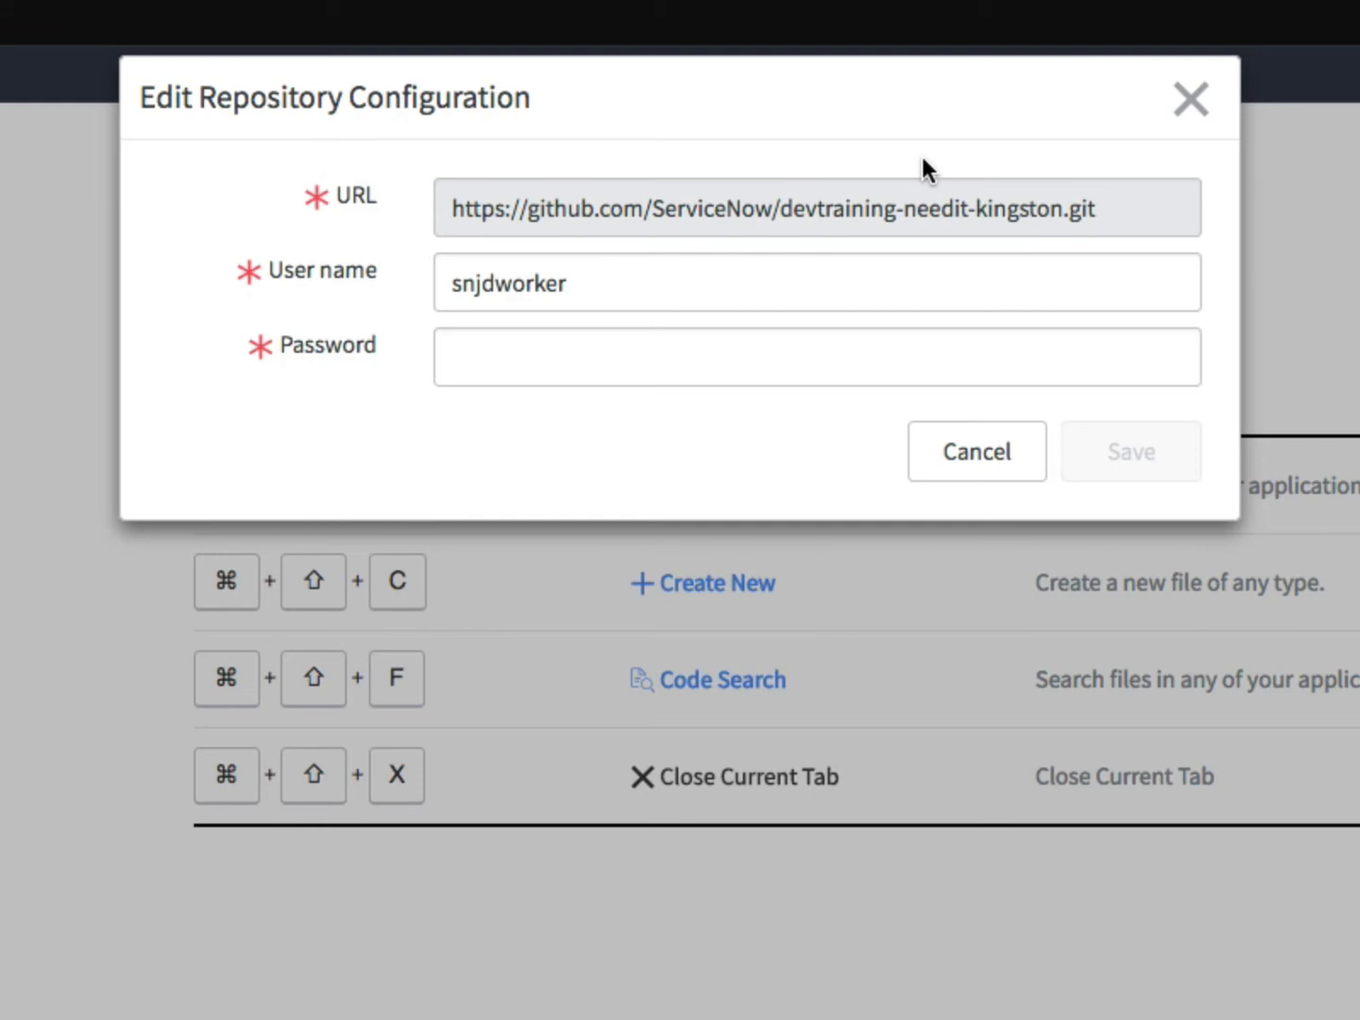
pyautogui.doubleClick(710, 209)
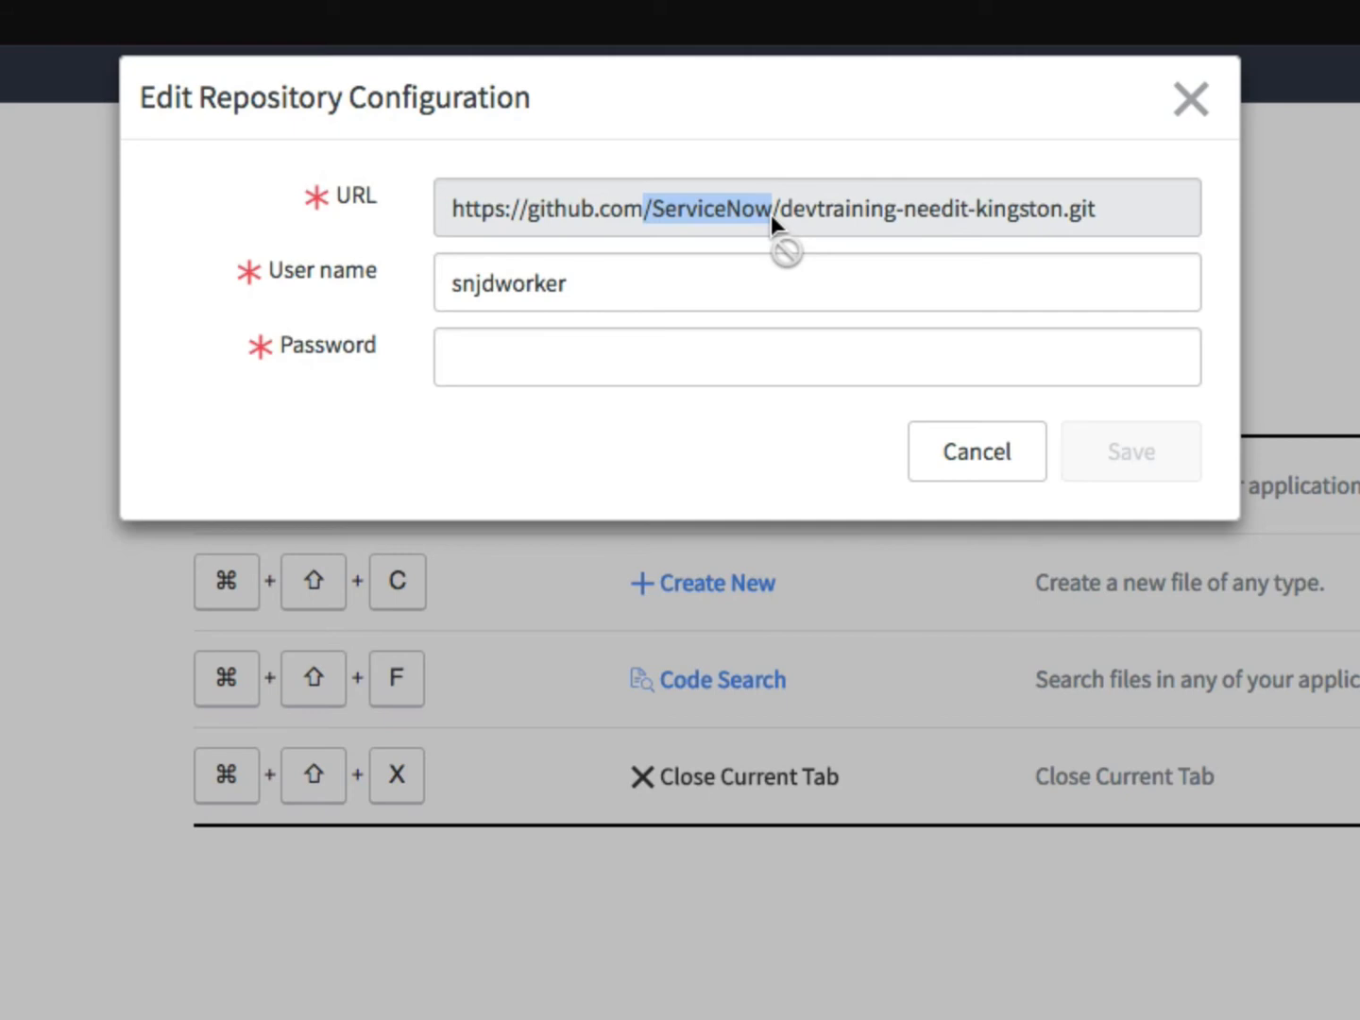
pyautogui.moveTo(10, 302)
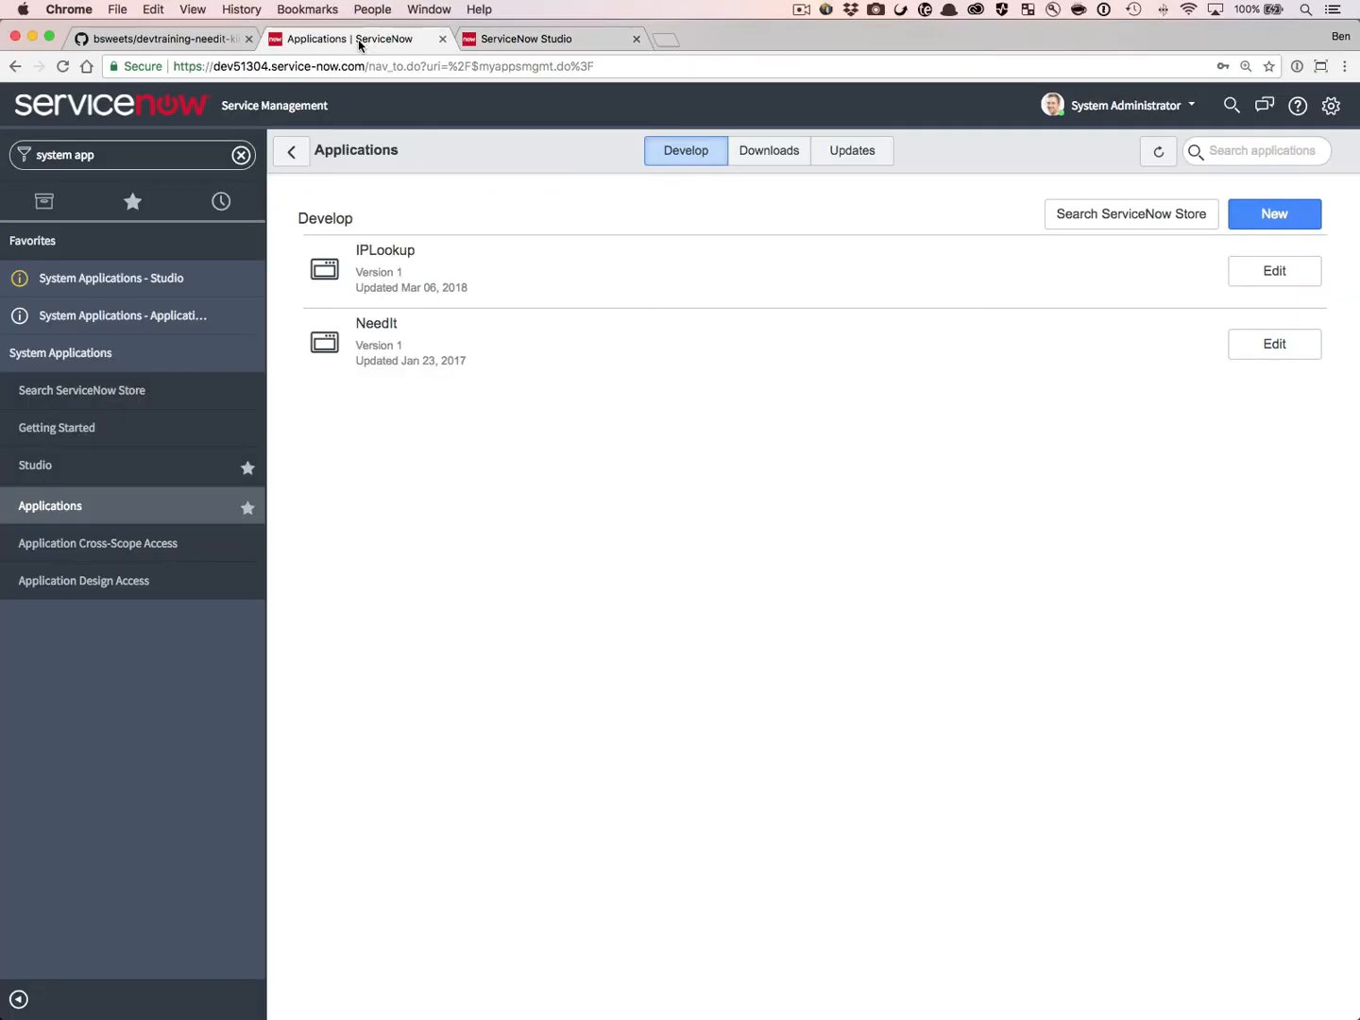
# Filter the navigator for sys_repo_config and open NeedIt's devtraining-needit-kingston.git configuration record
pyautogui.click(123, 155)
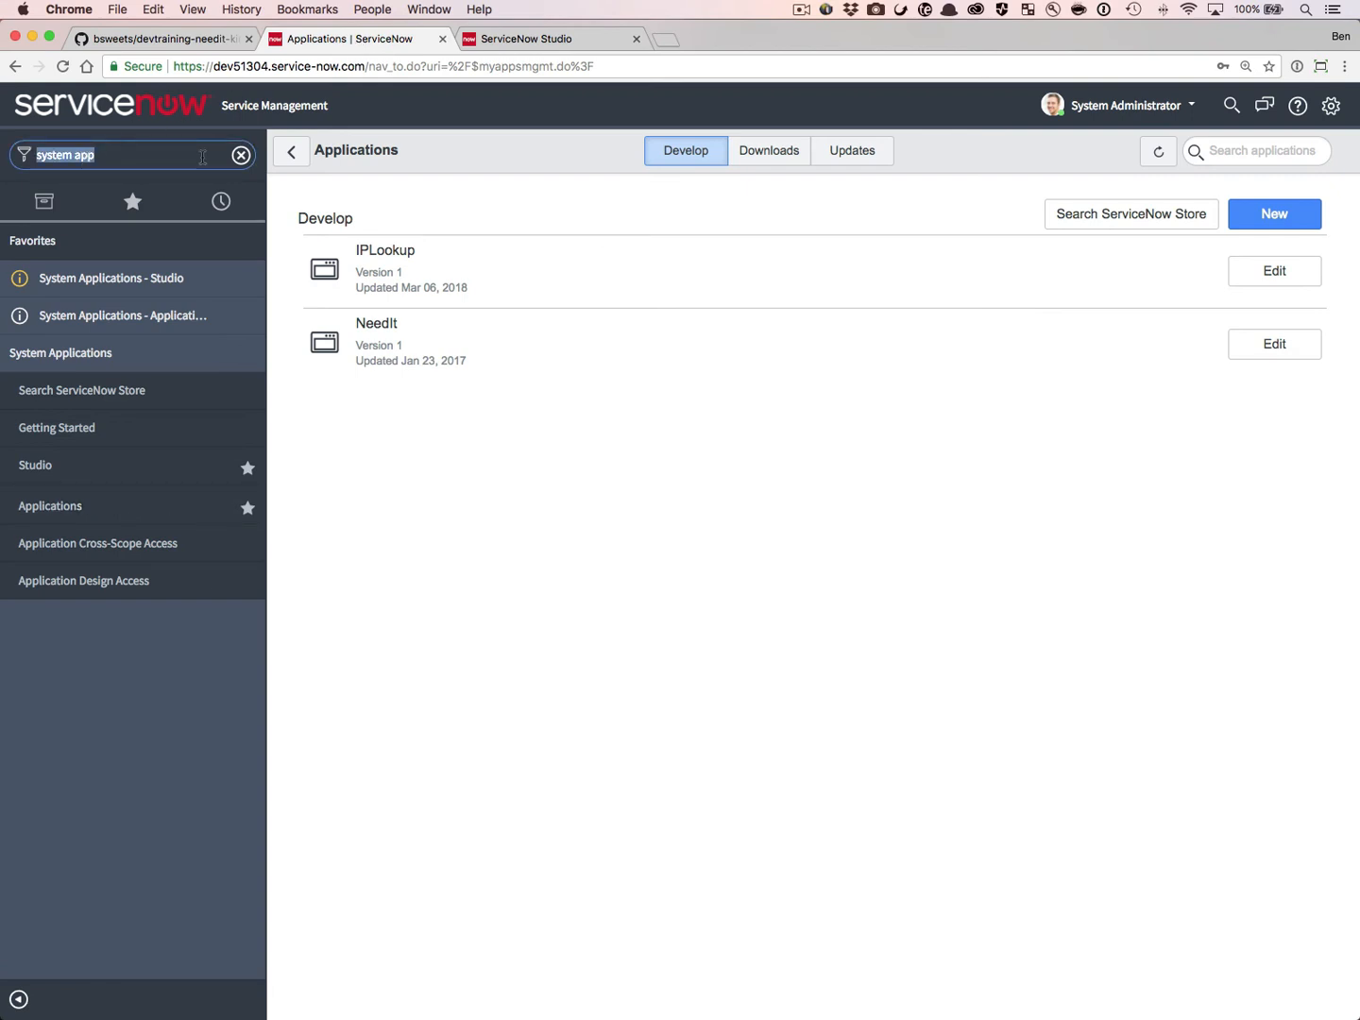
pyautogui.write('sys')
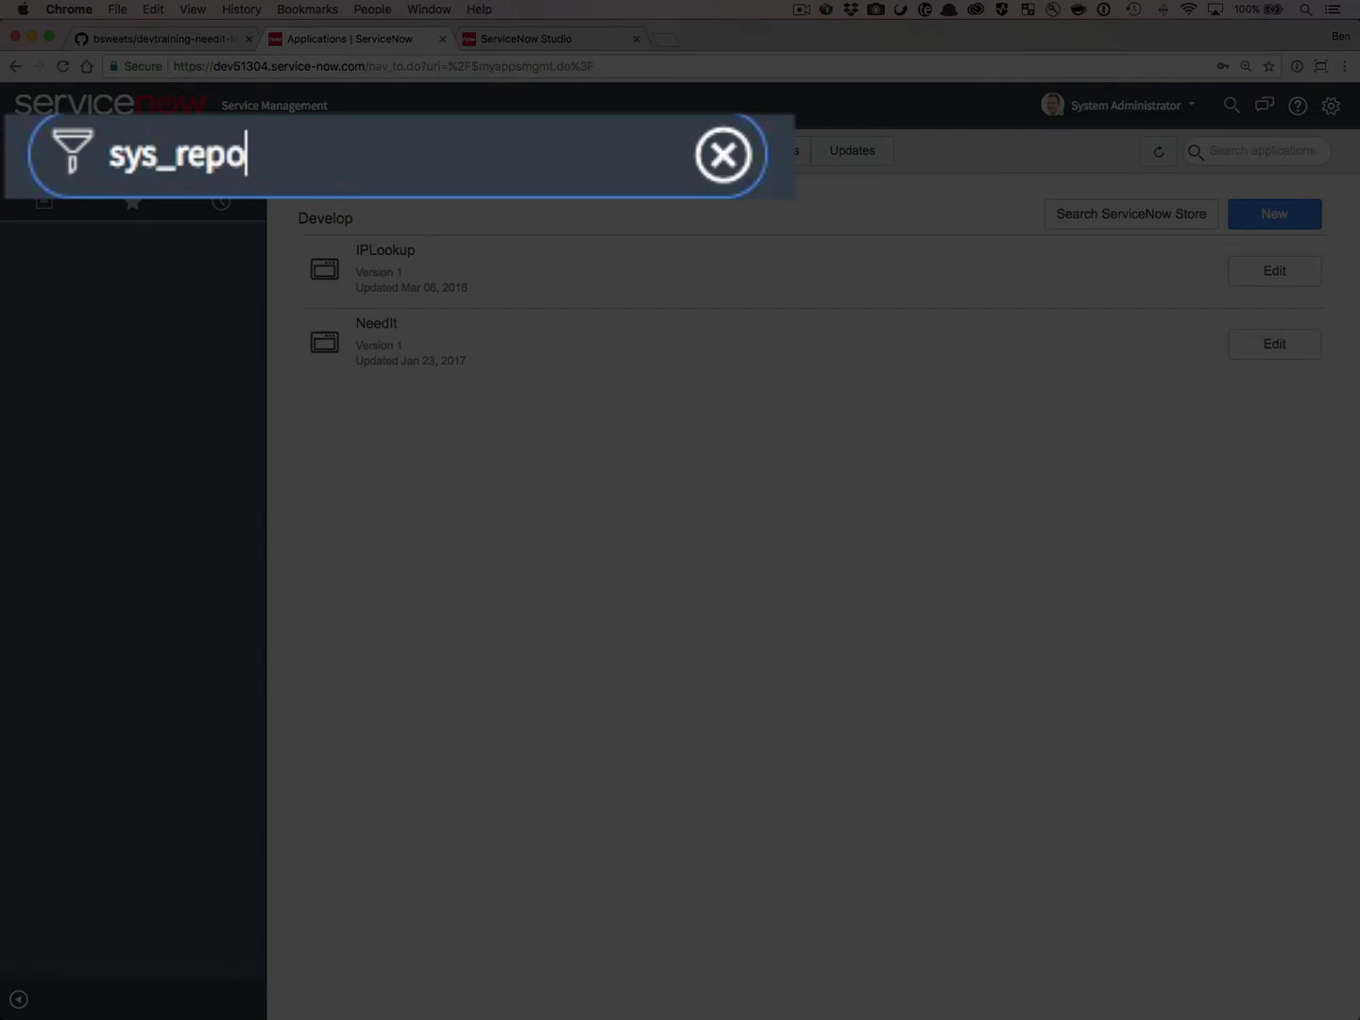
pyautogui.write('_con')
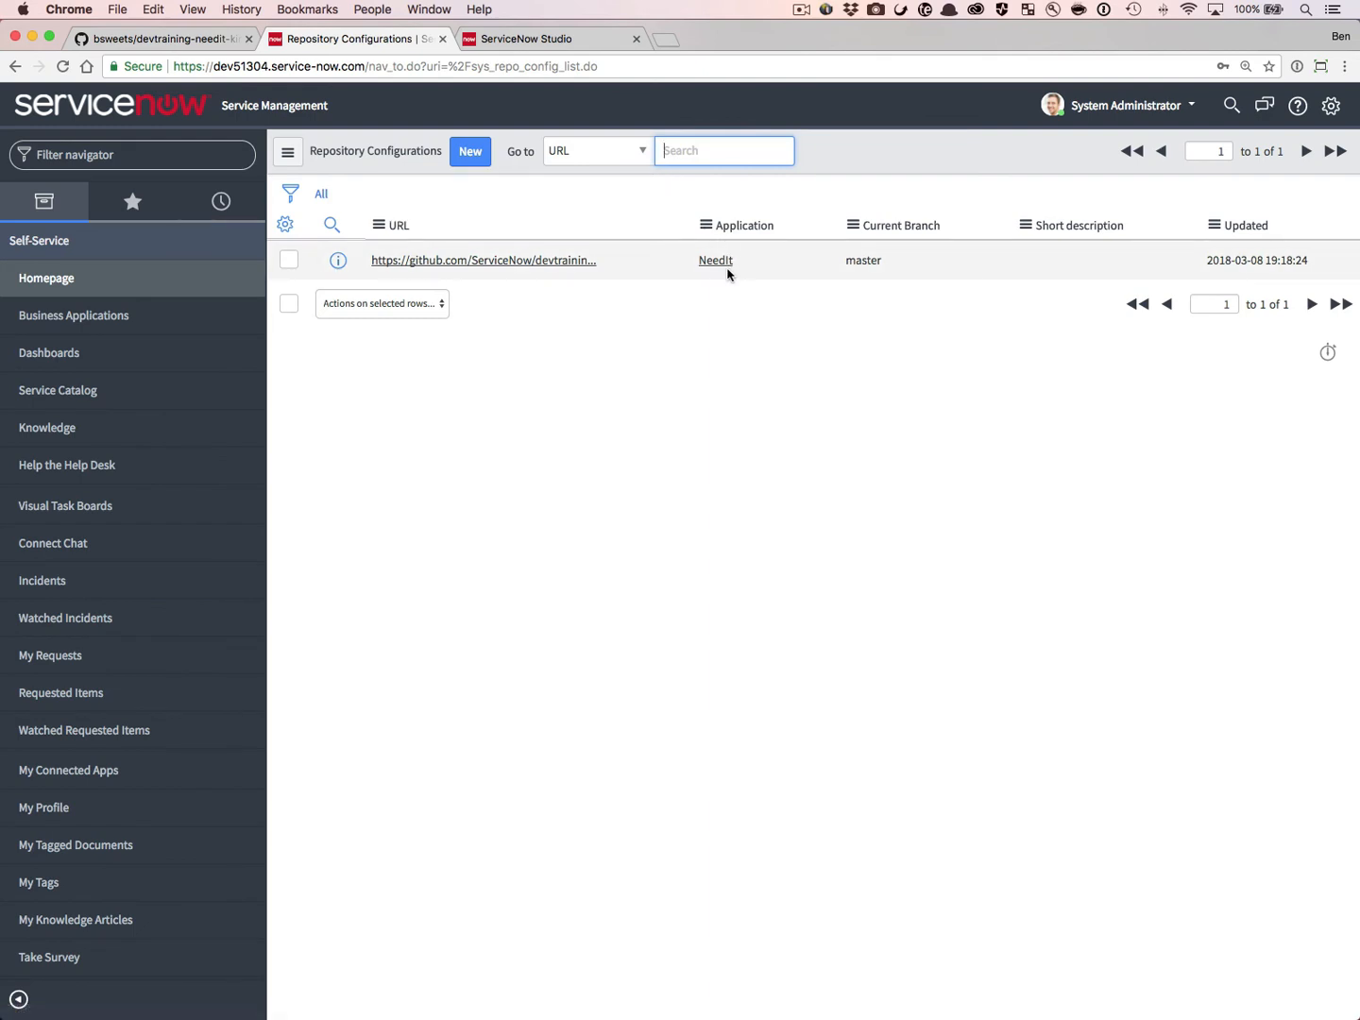
pyautogui.click(483, 260)
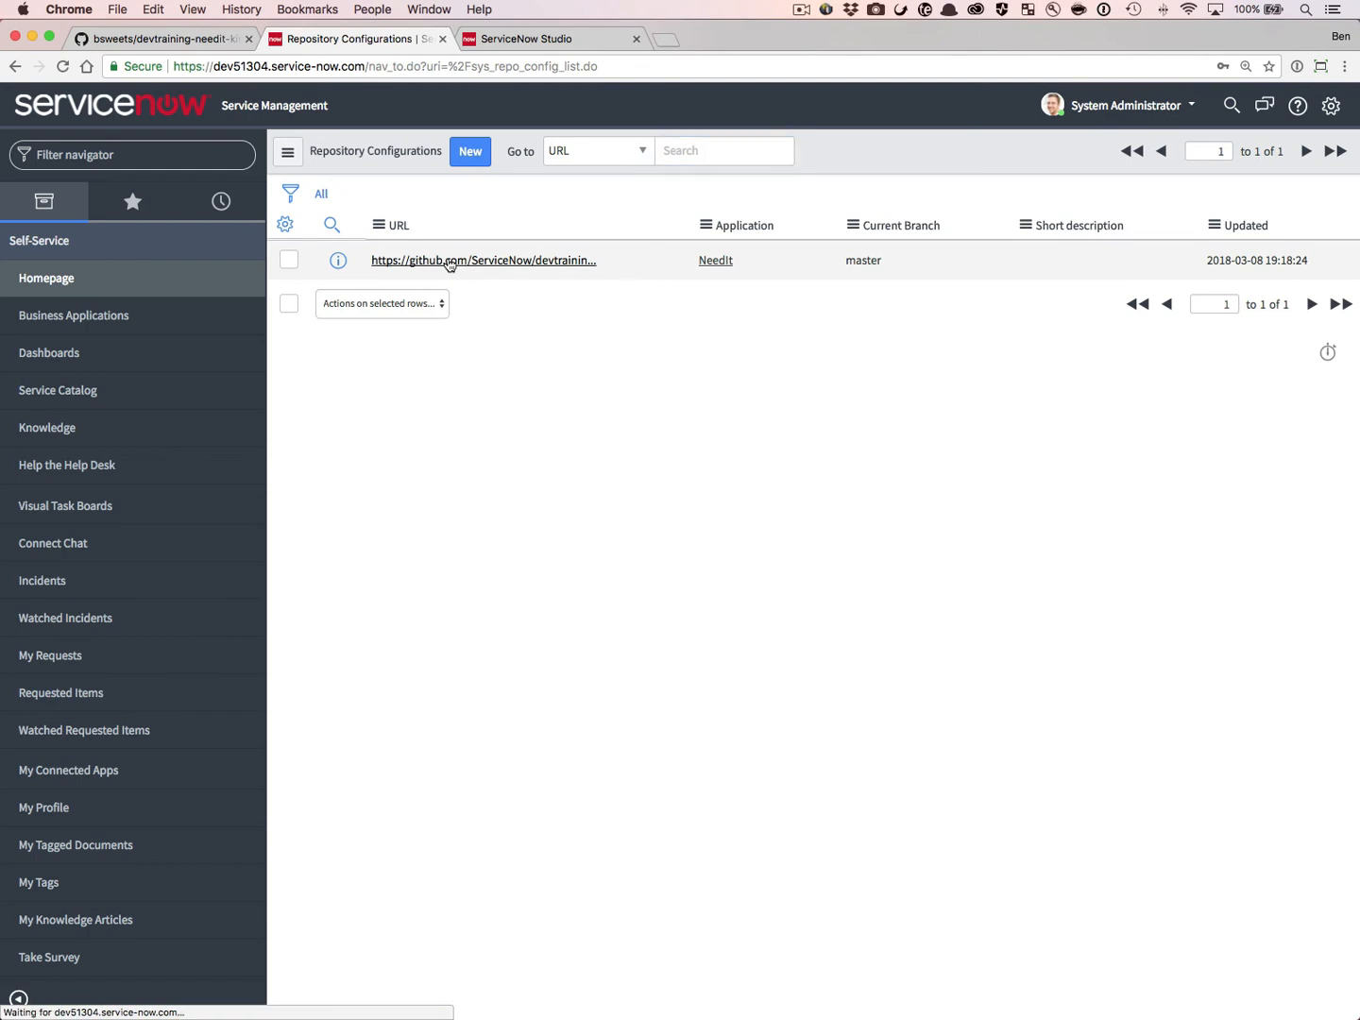
pyautogui.click(482, 260)
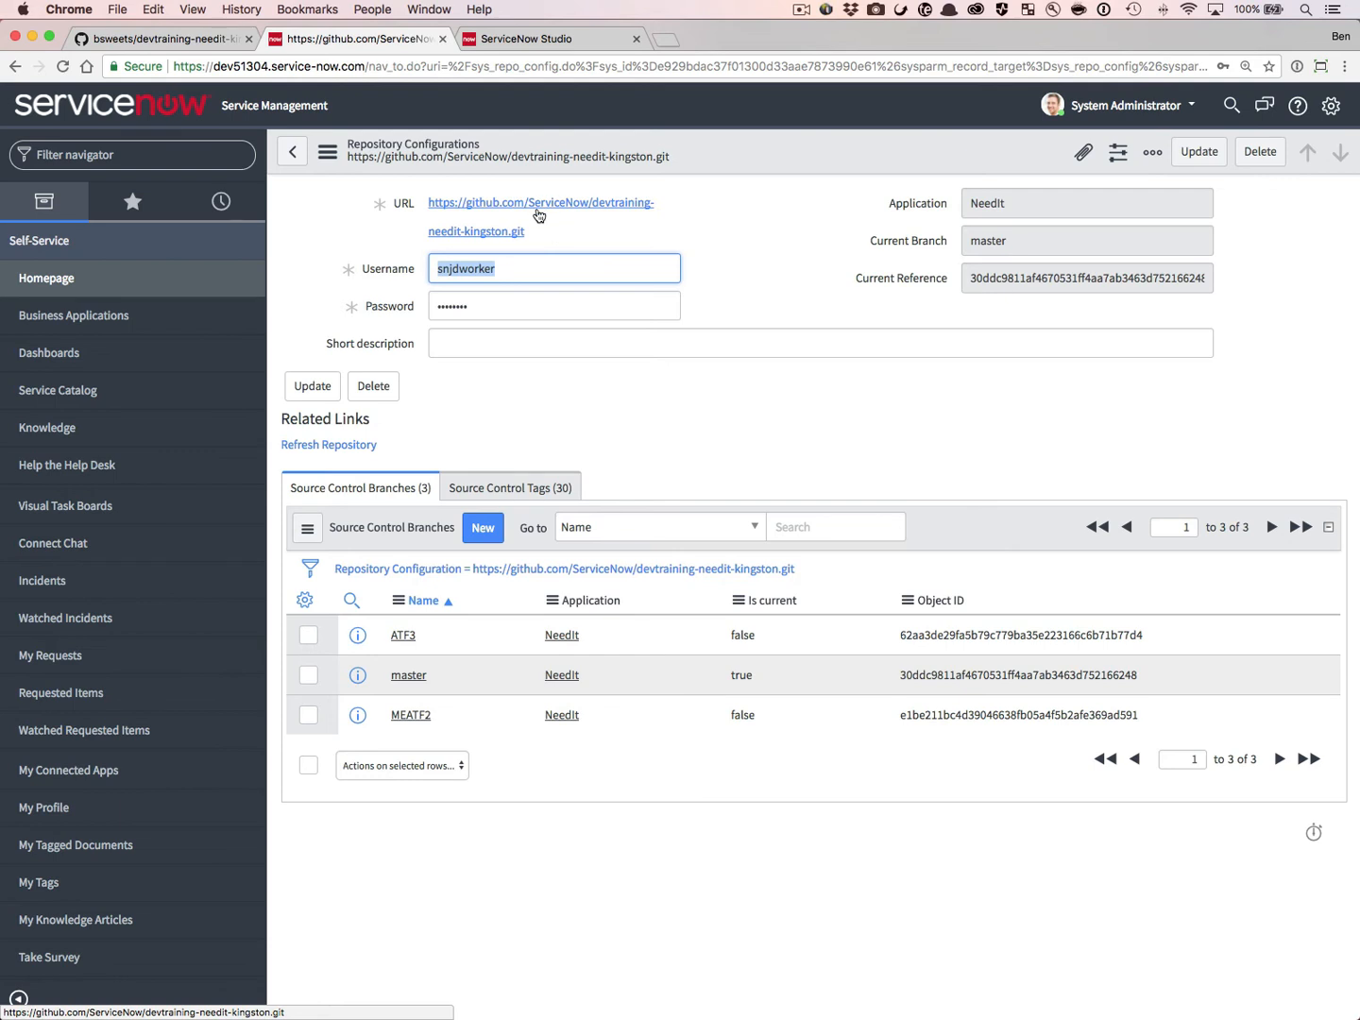
pyautogui.moveTo(533, 218)
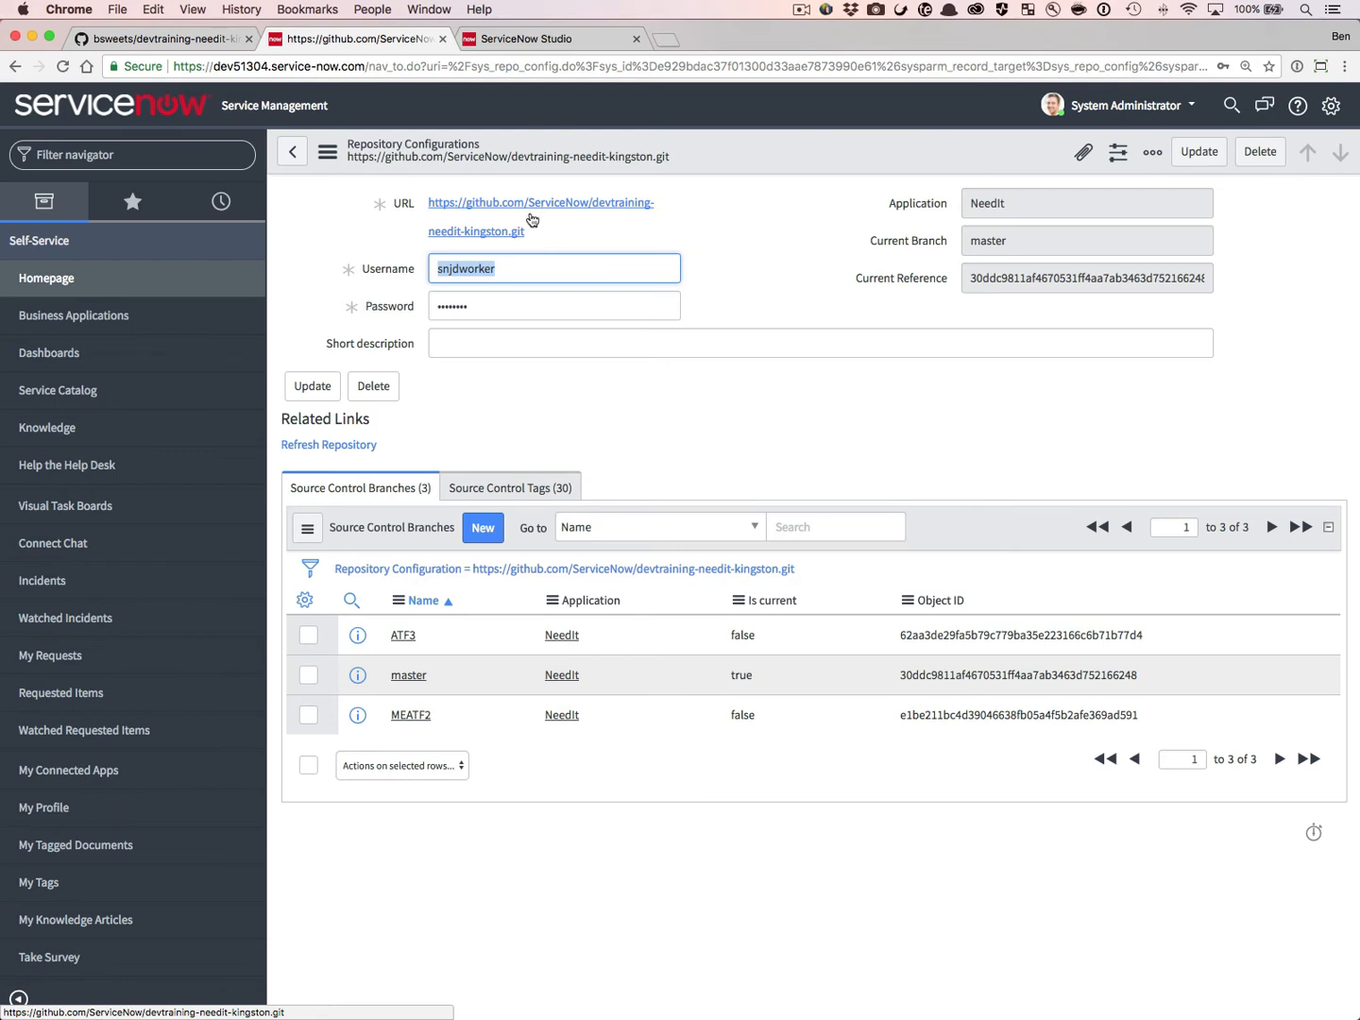
# Delete the NeedIt repository configuration record and confirm removing its related branches and tags
pyautogui.click(1260, 151)
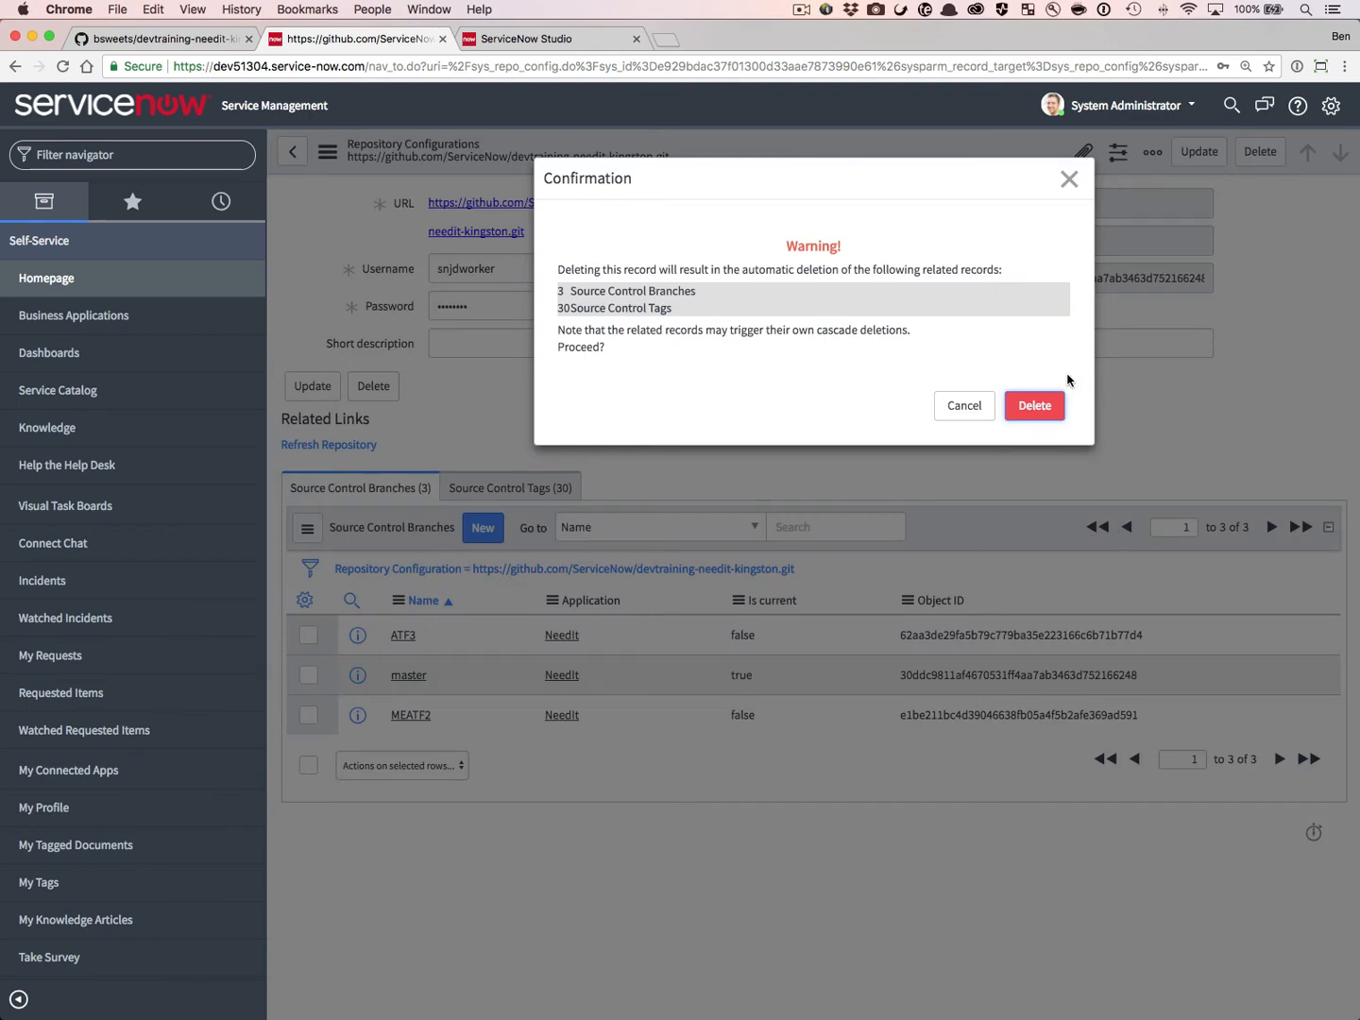
pyautogui.click(1033, 405)
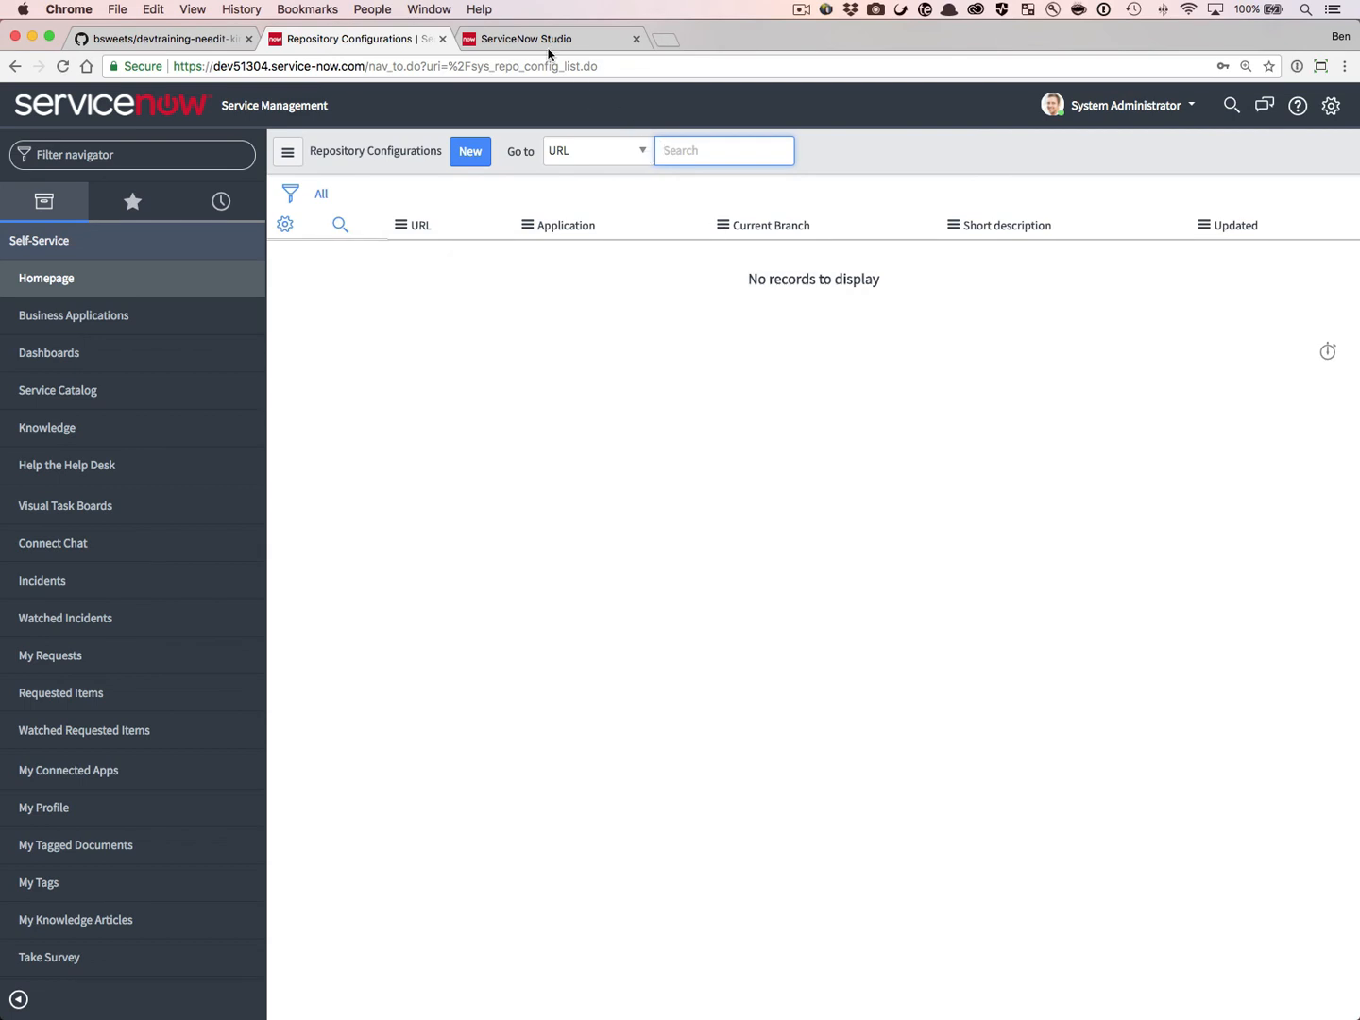
# Cancel the outdated Studio dialog, start Link To Source Control, and view the GitHub fork
pyautogui.click(529, 39)
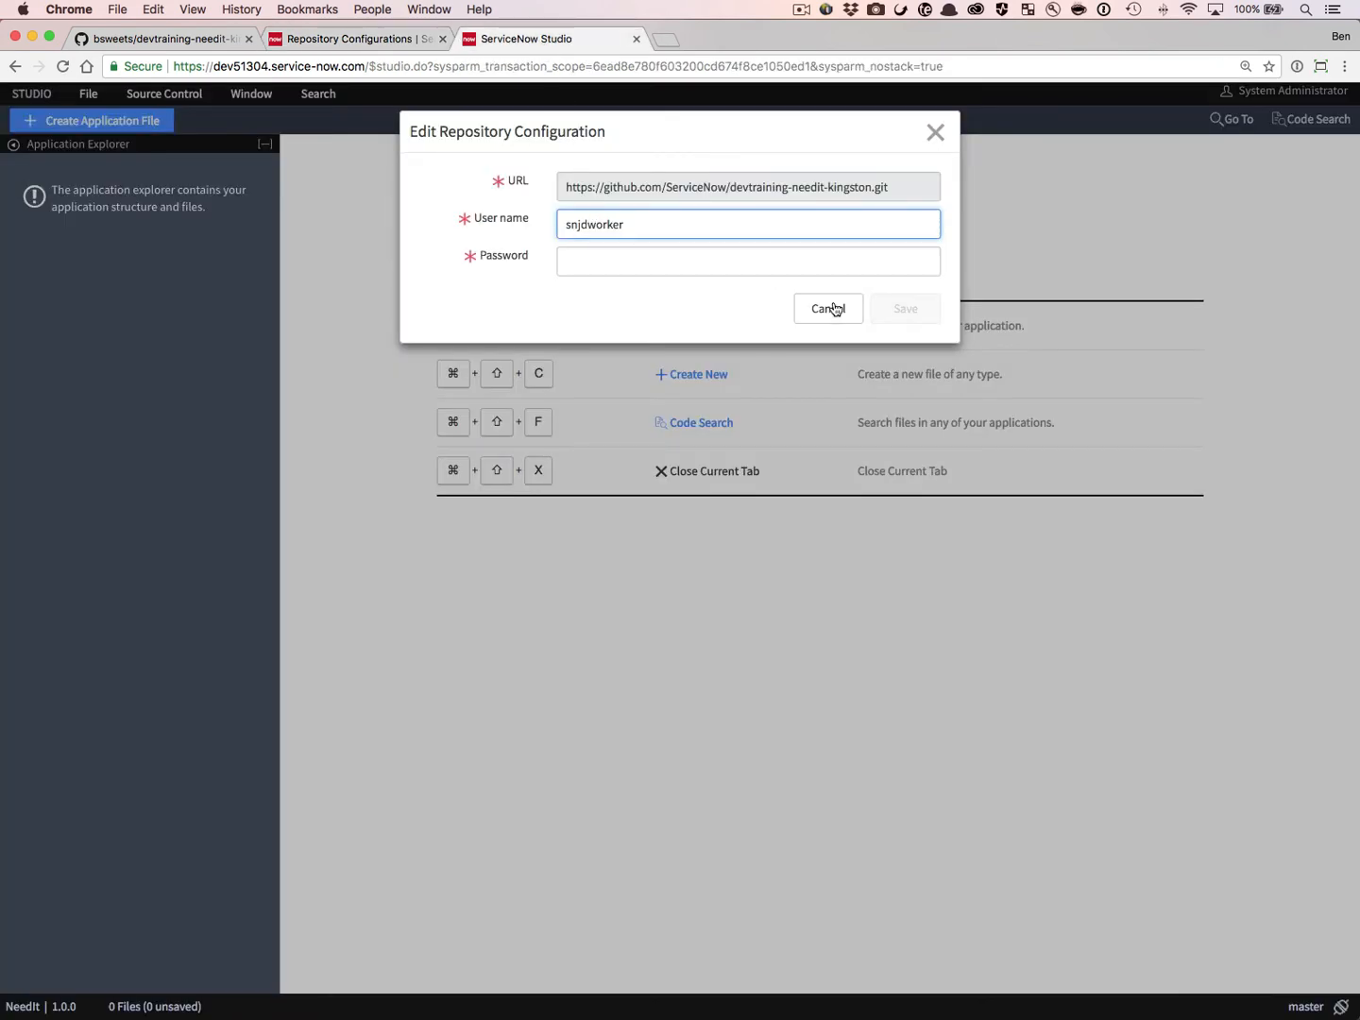
pyautogui.click(827, 308)
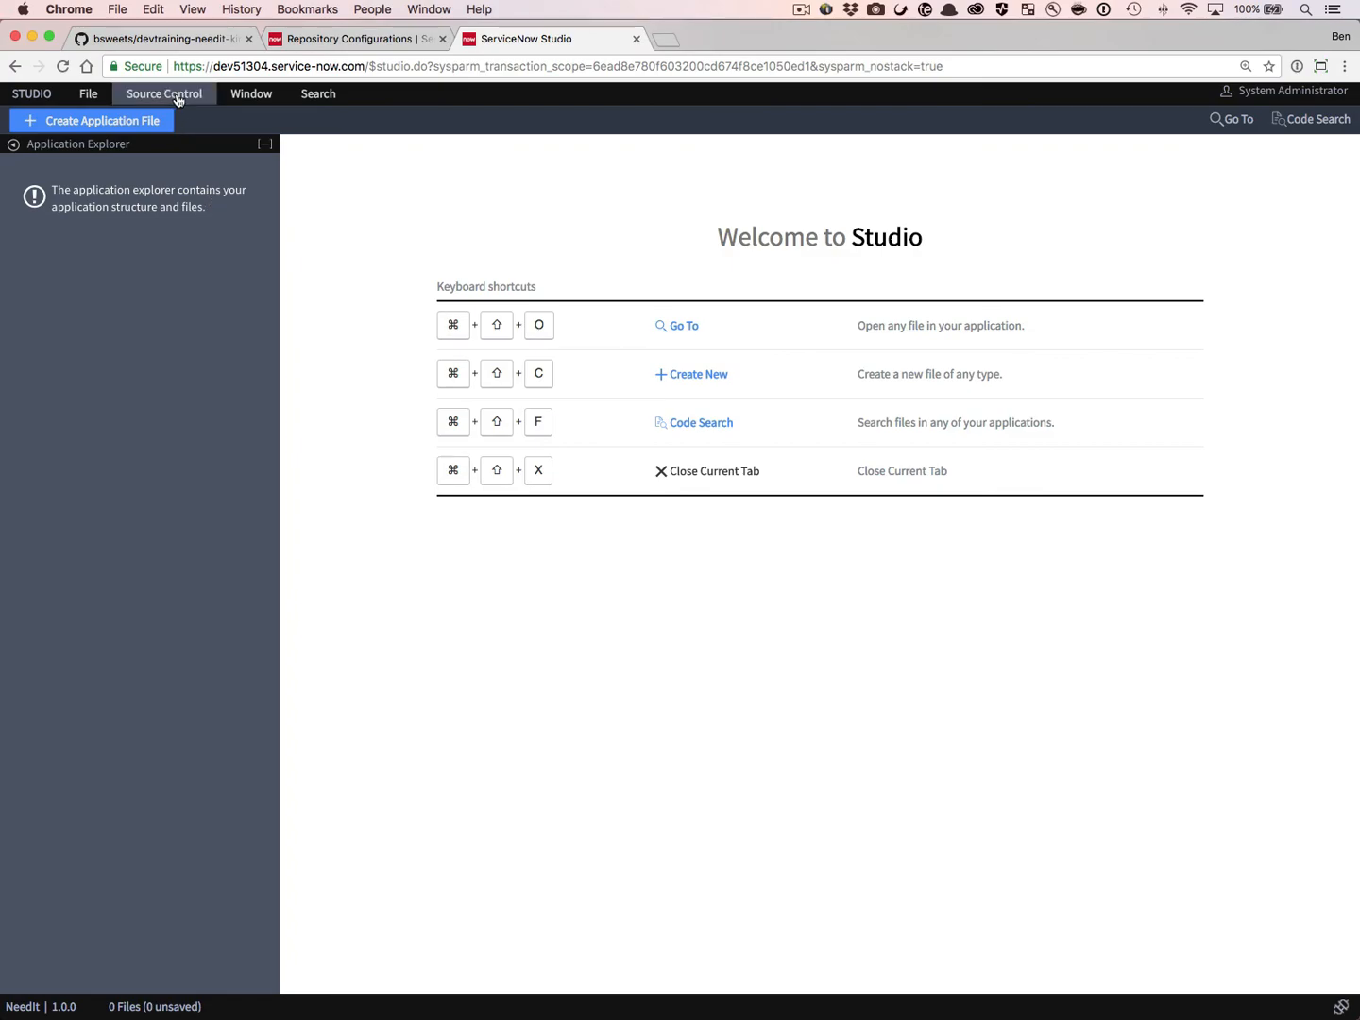
pyautogui.click(162, 94)
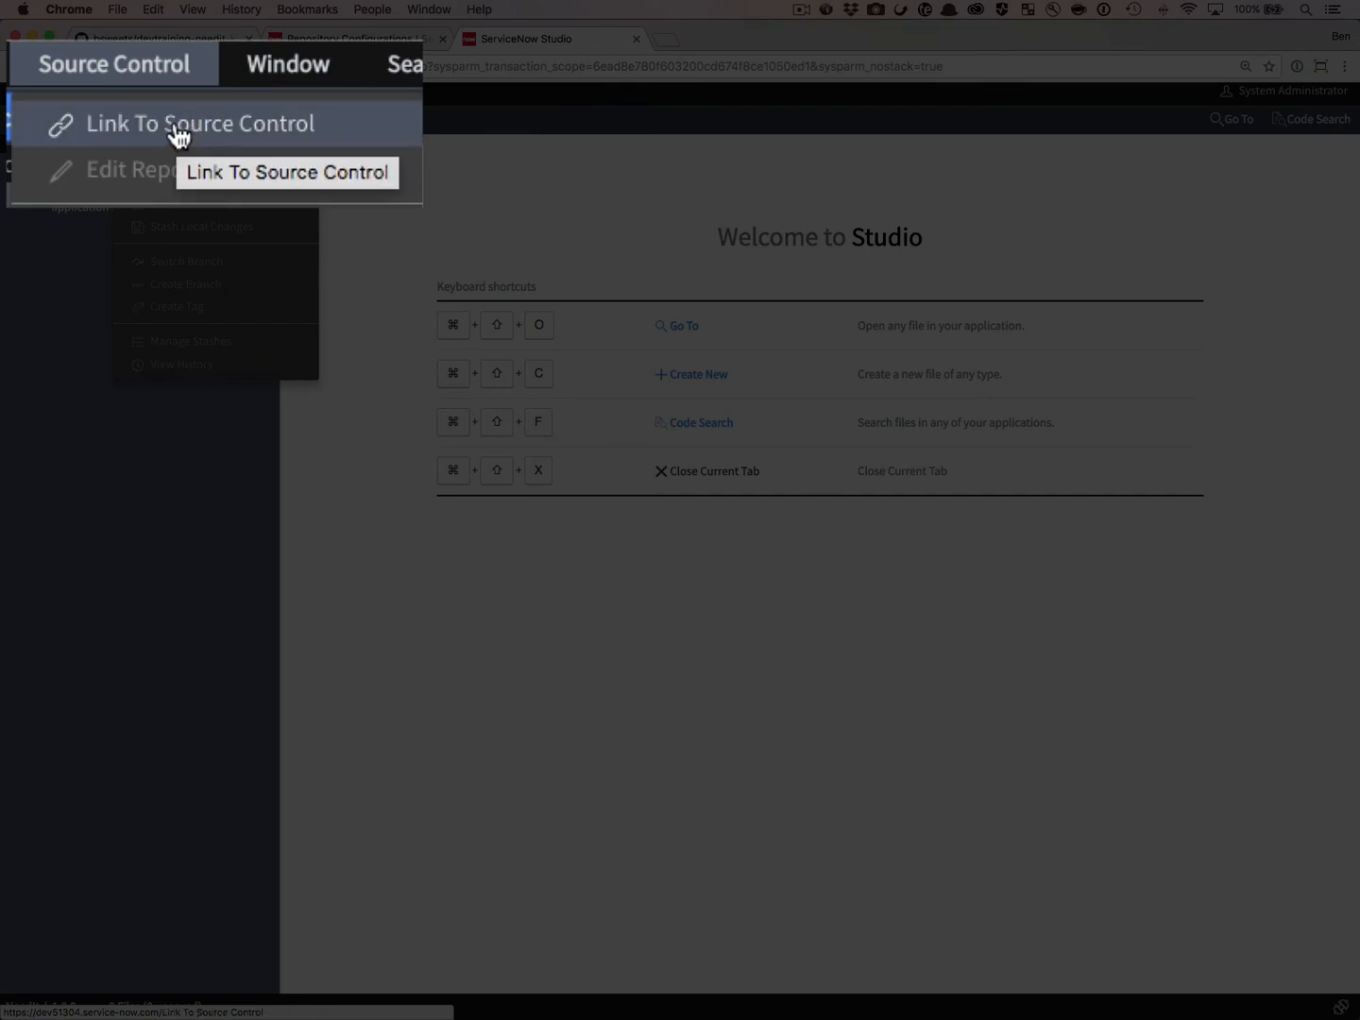
pyautogui.click(200, 124)
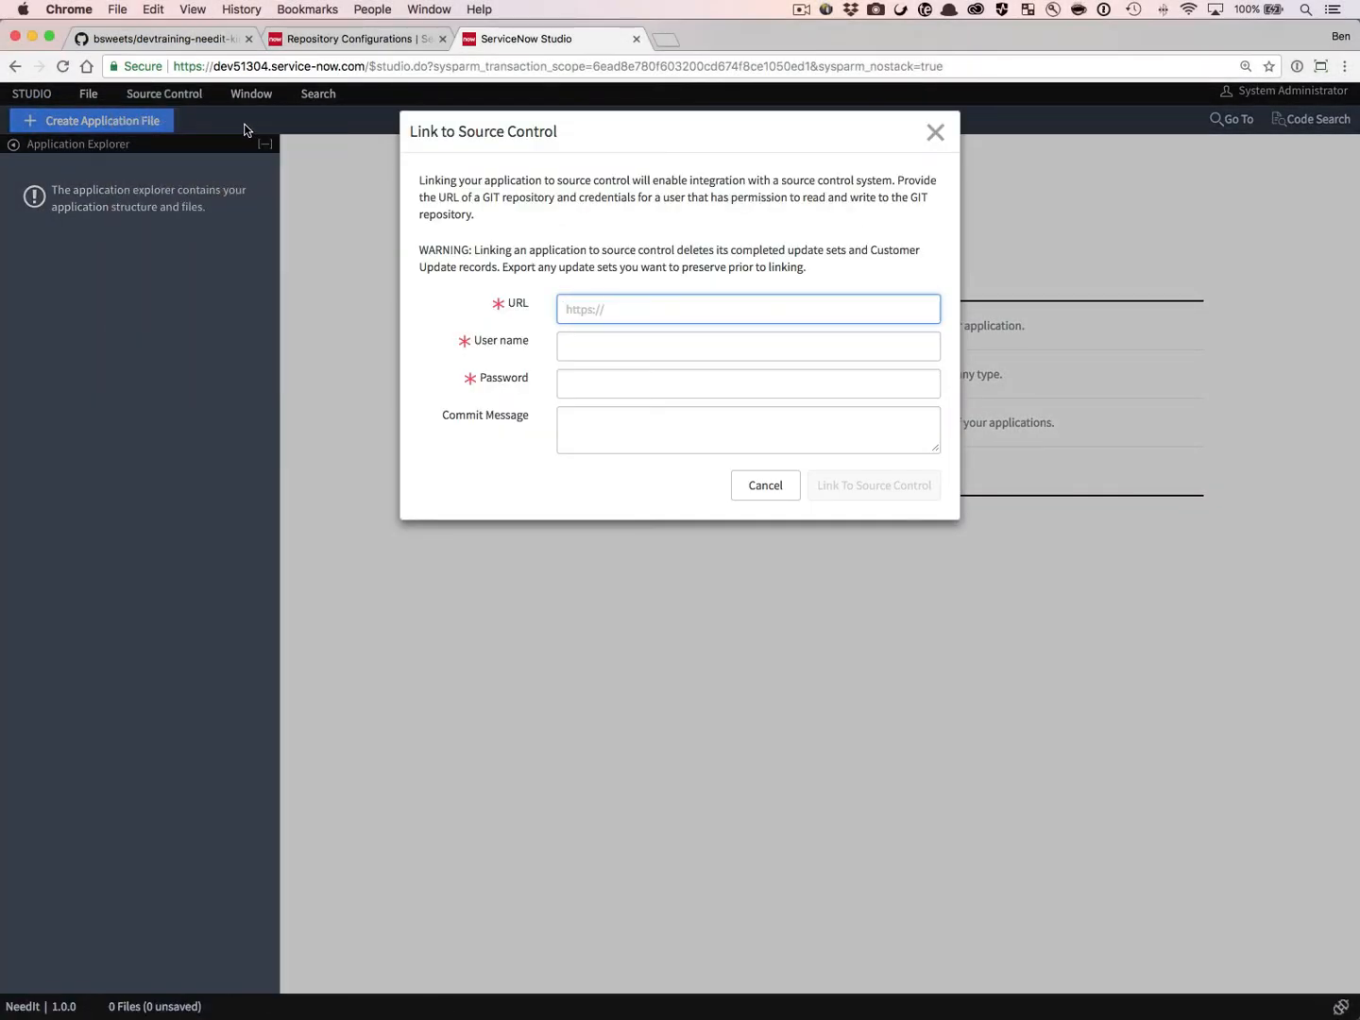
pyautogui.click(161, 39)
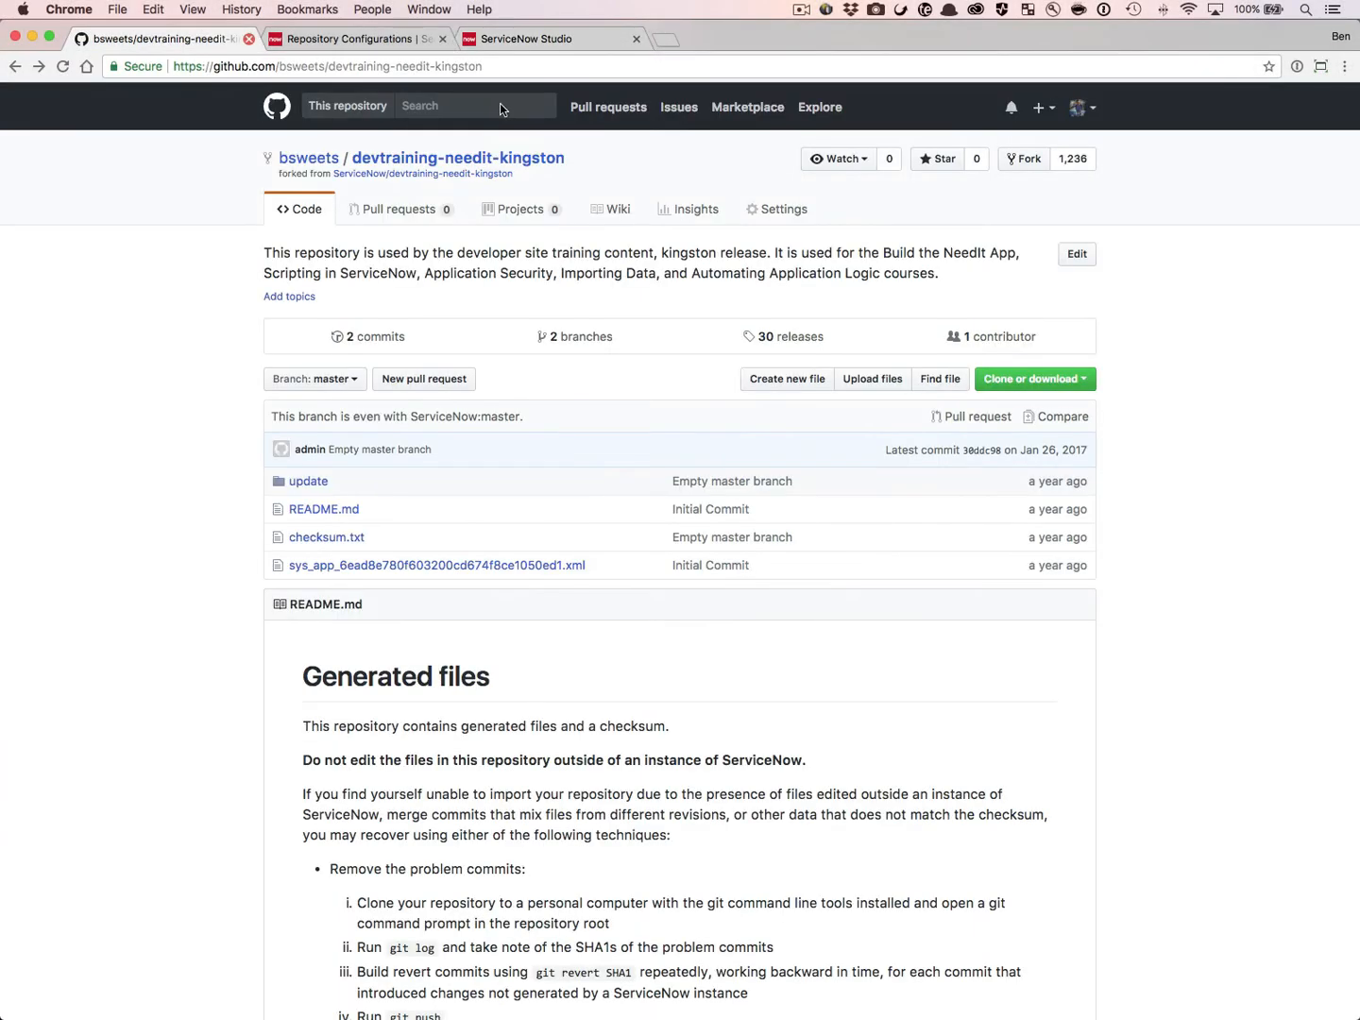
# Show the HTTPS clone URL for the forked devtraining-needit-kingston repository
pyautogui.click(1028, 379)
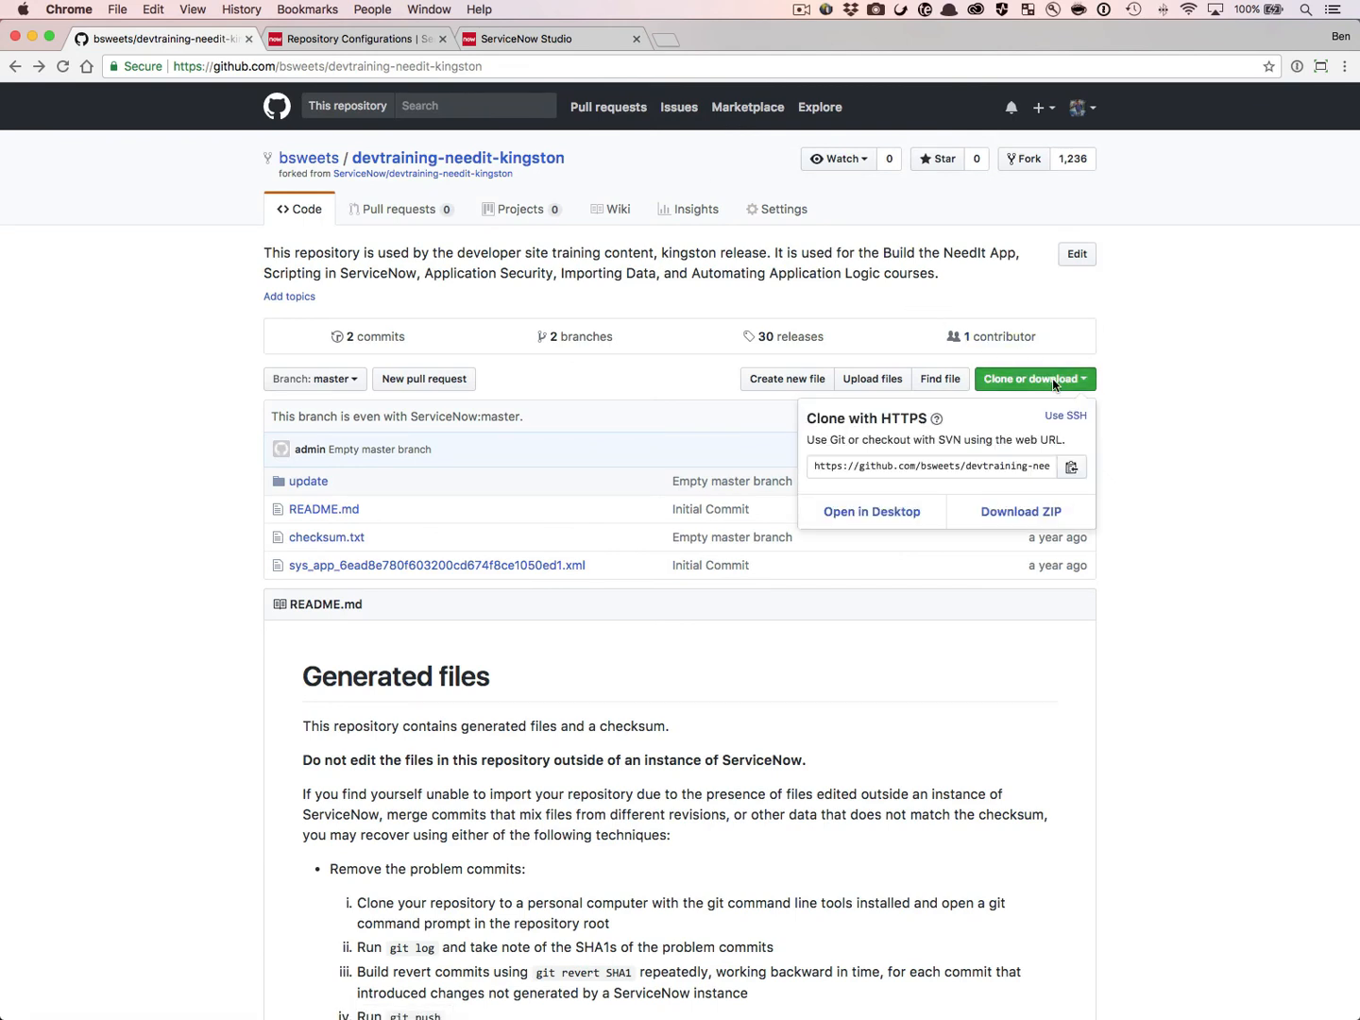
pyautogui.moveTo(914, 366)
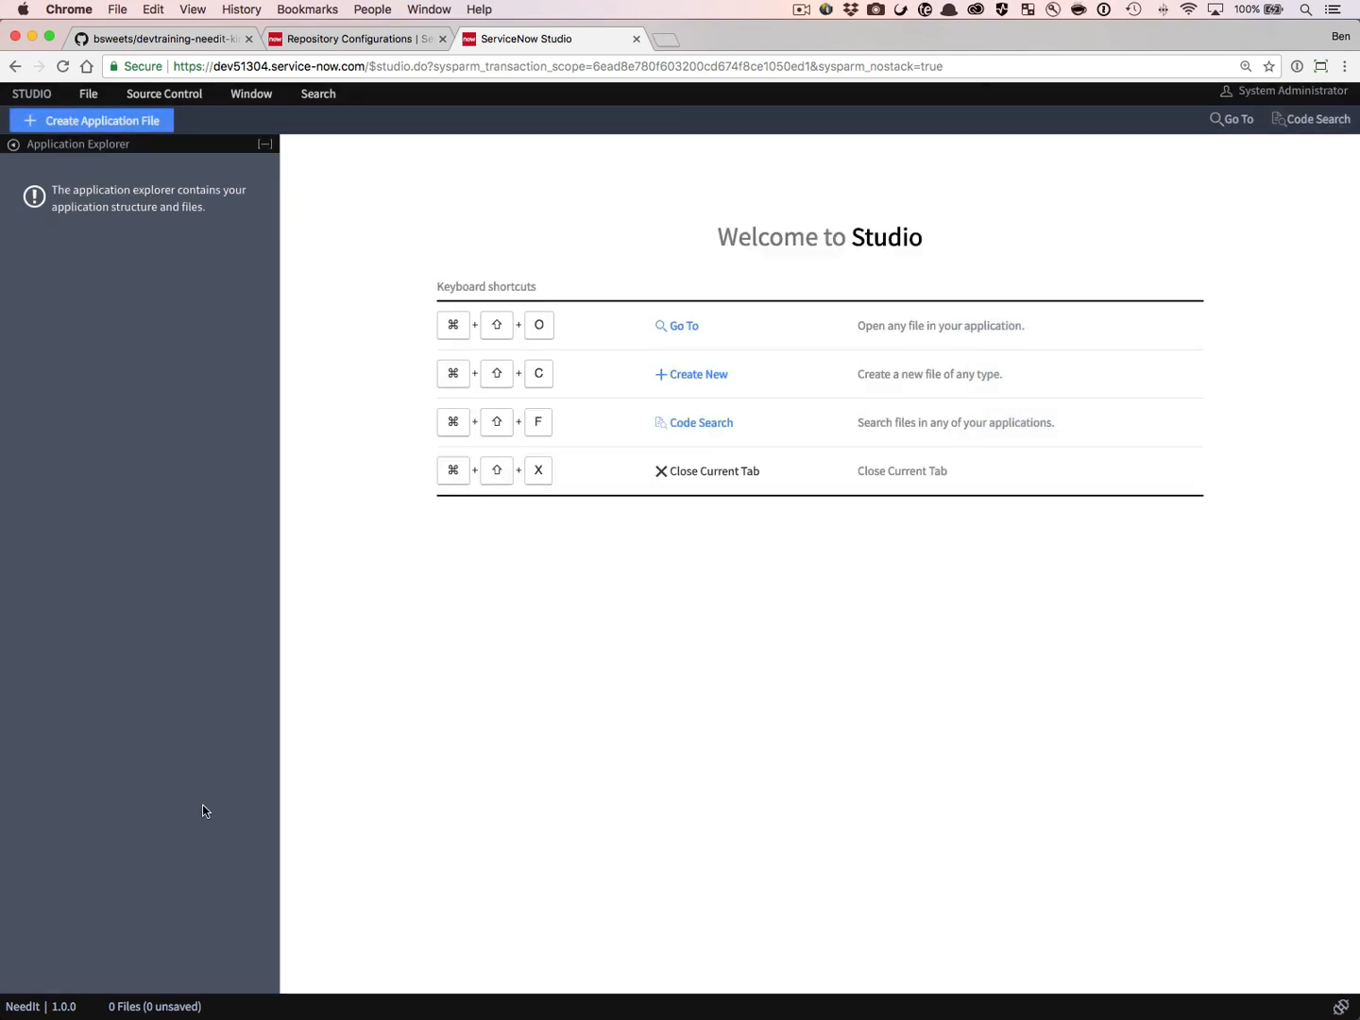
pyautogui.moveTo(80, 613)
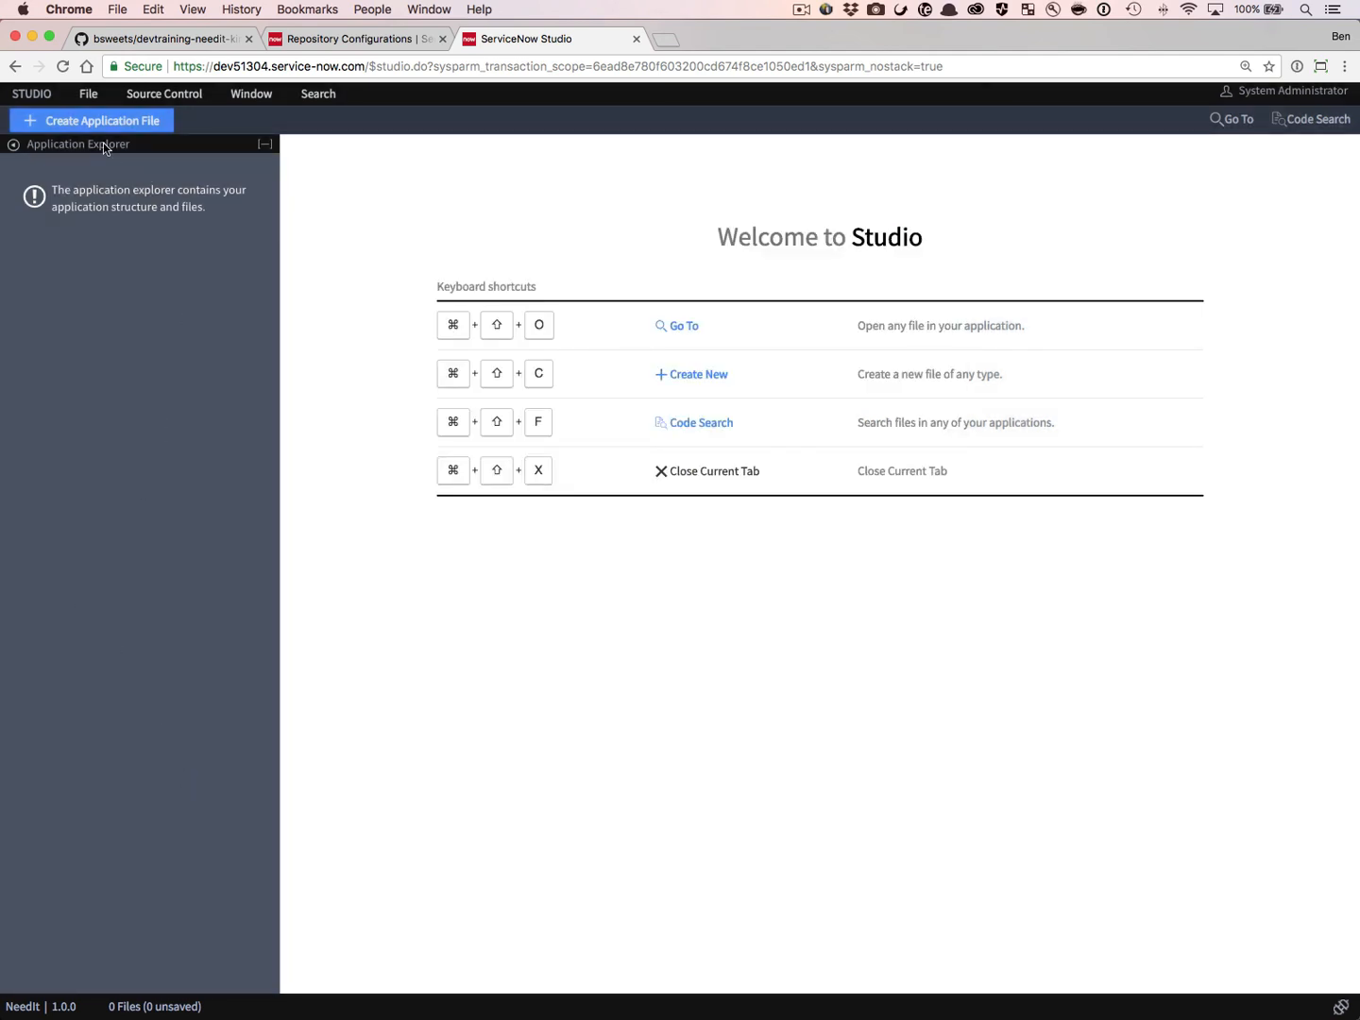
# Filter the navigator for System Applications > Applications and open the NeedIt record
pyautogui.click(357, 38)
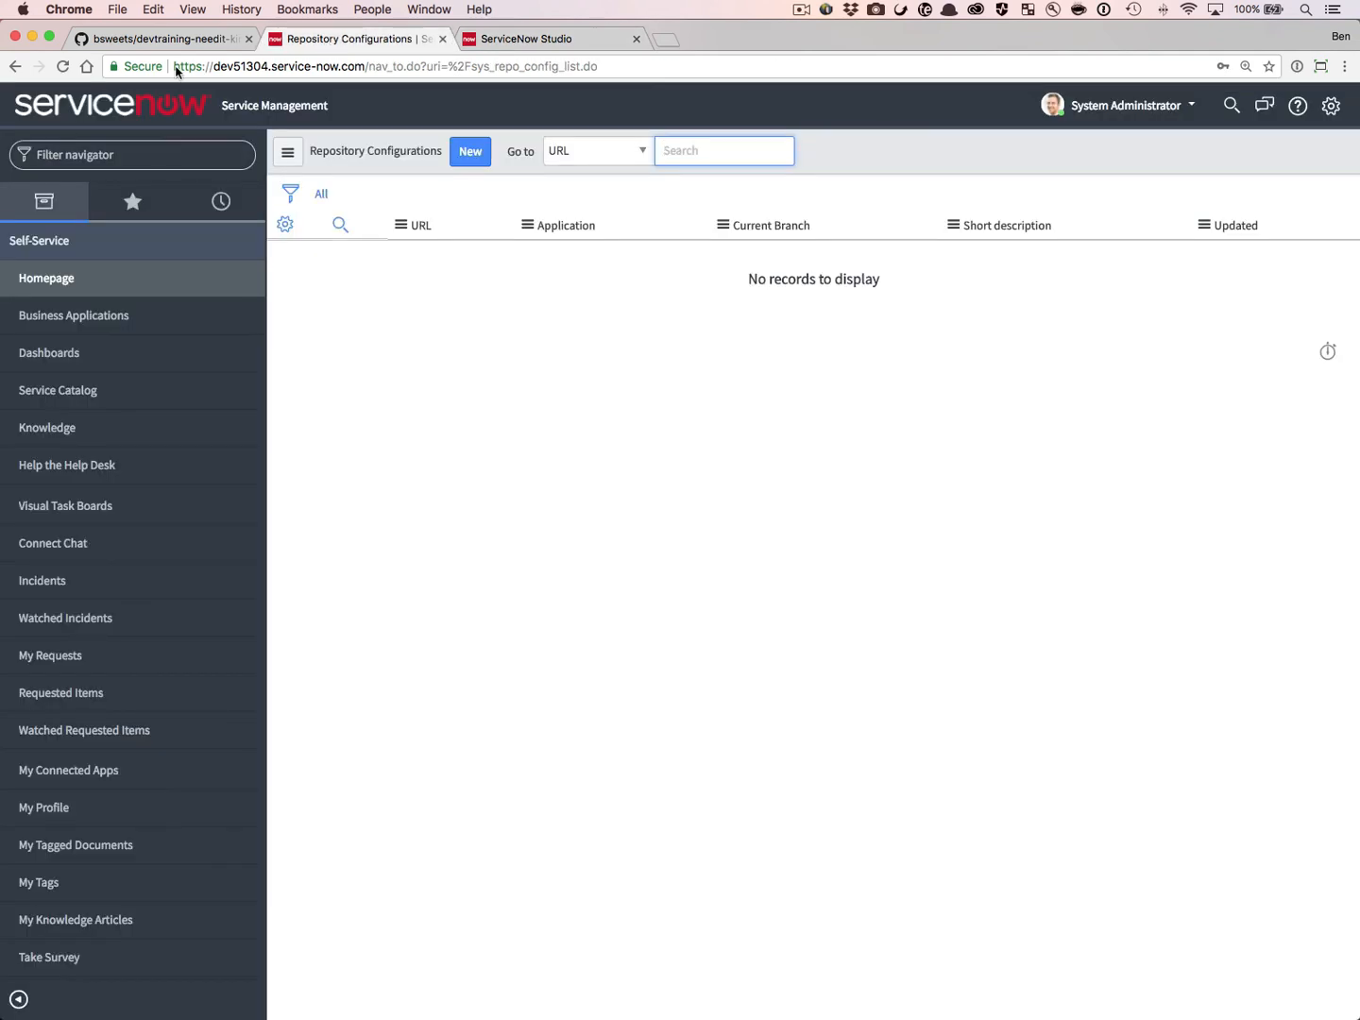
pyautogui.write('system app')
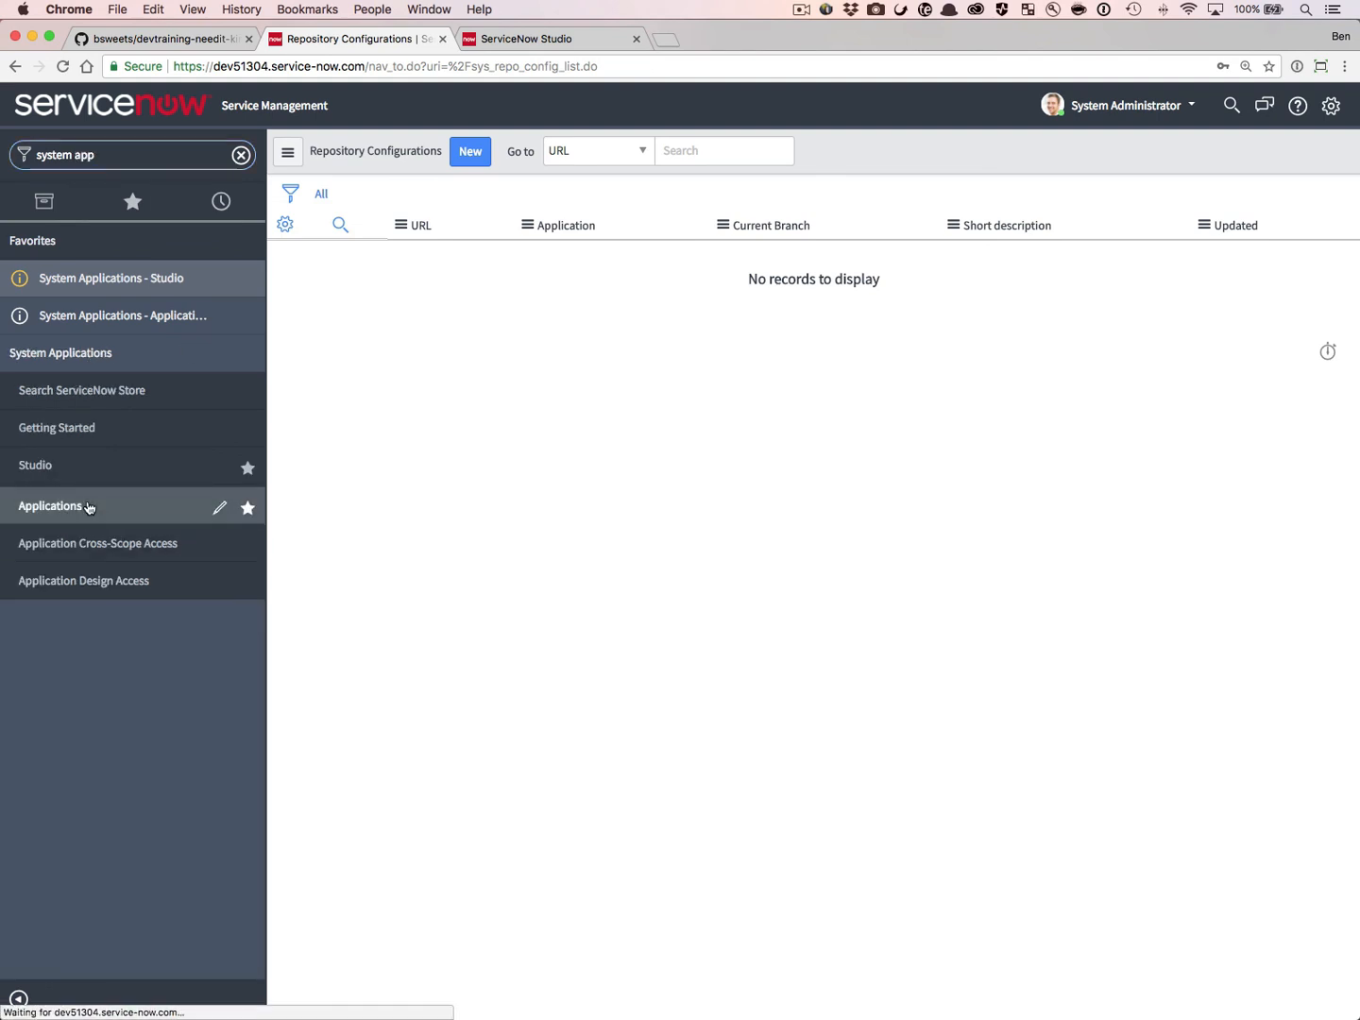
pyautogui.click(49, 505)
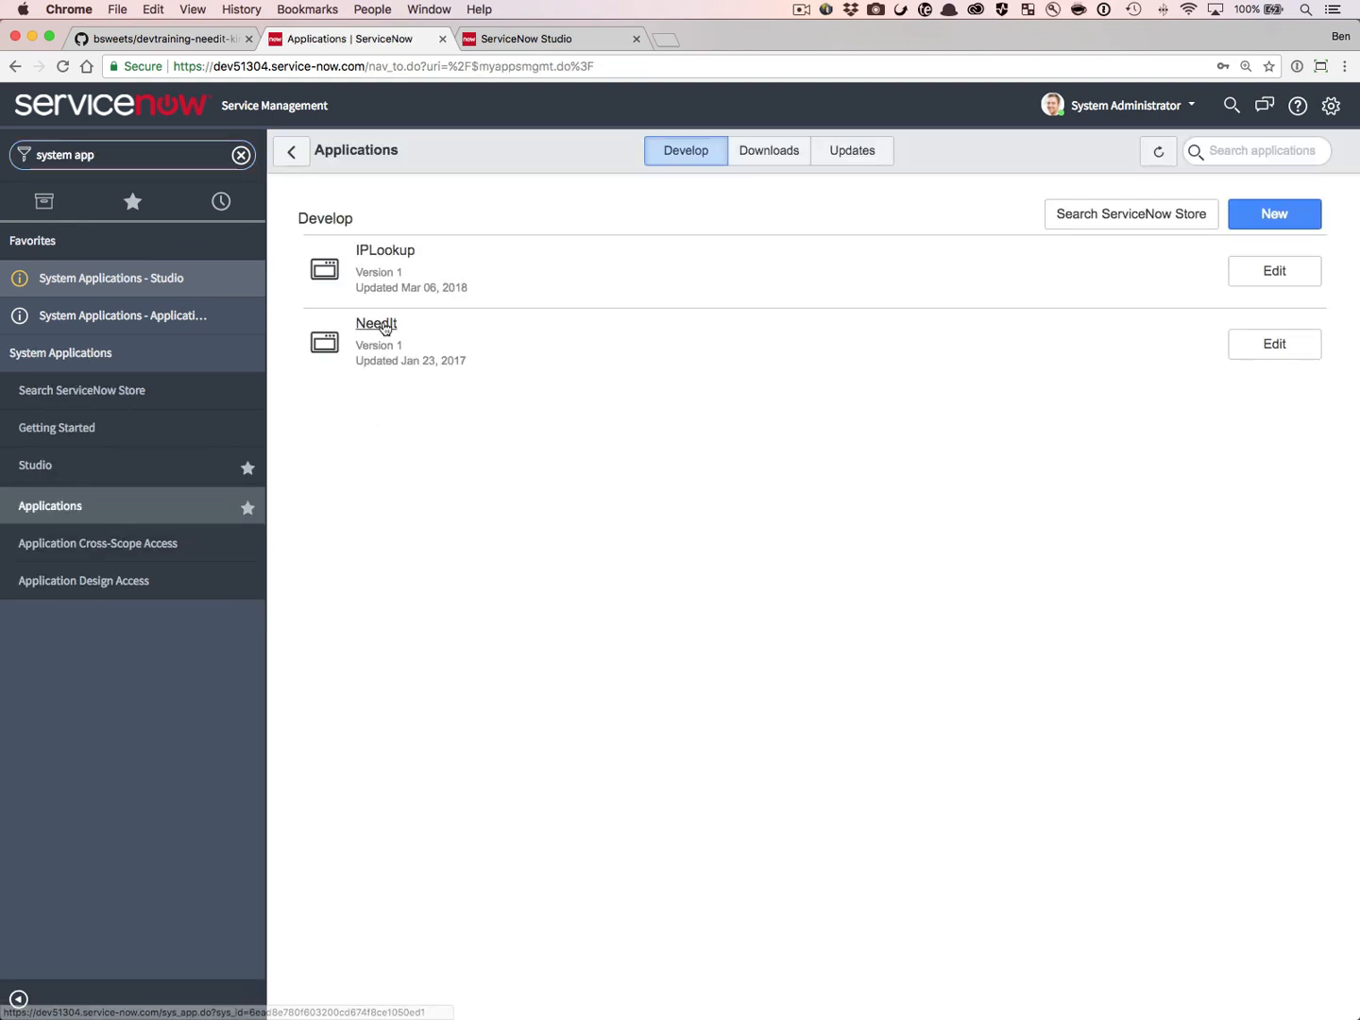
pyautogui.click(376, 324)
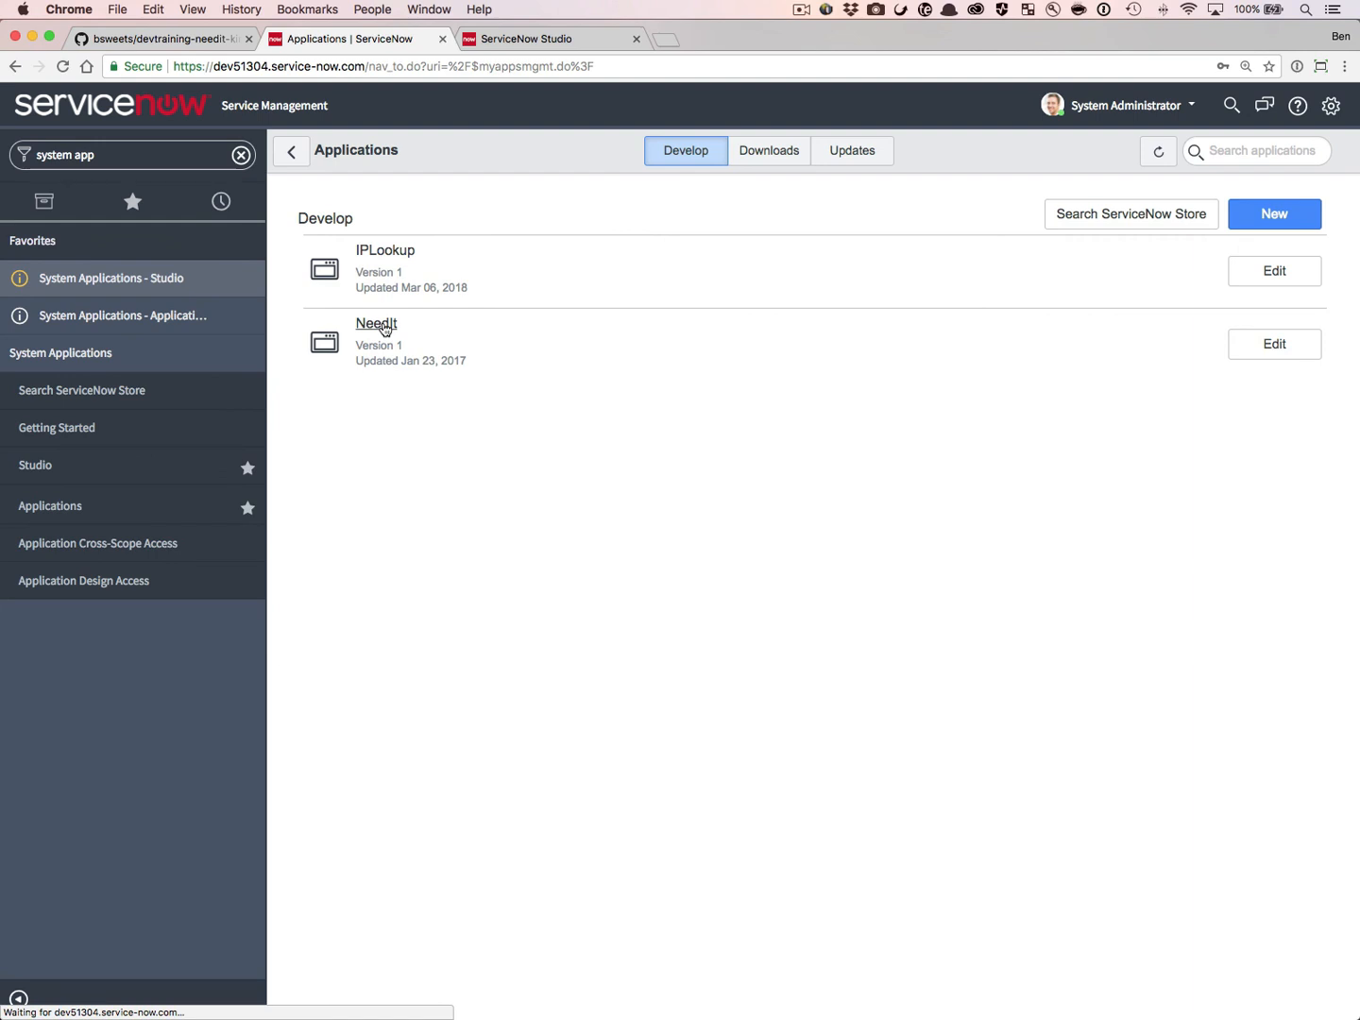
pyautogui.click(376, 323)
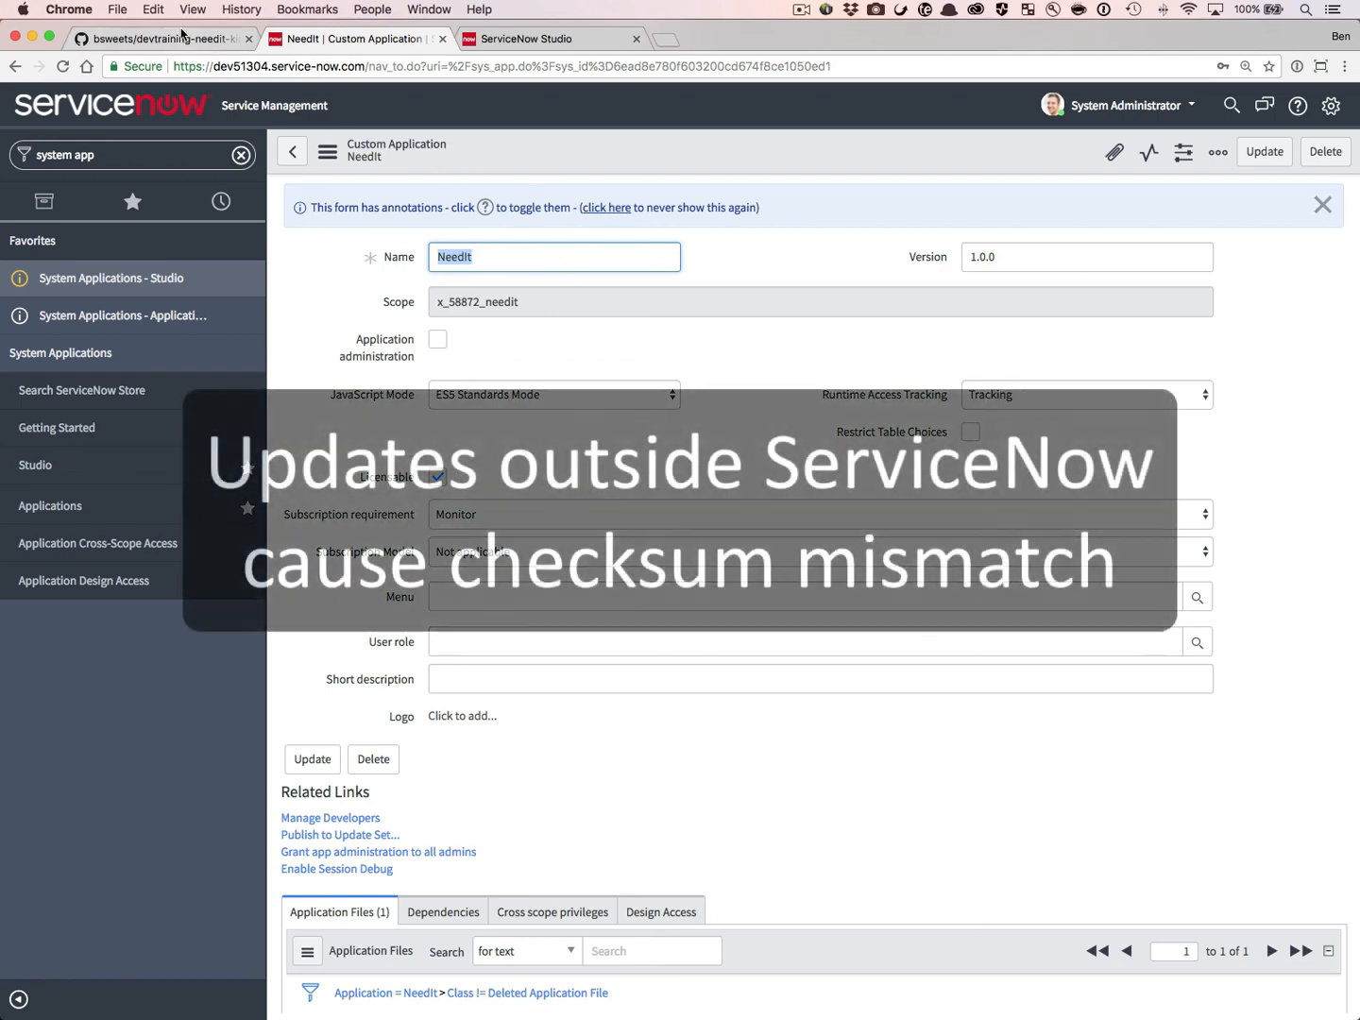
pyautogui.click(160, 38)
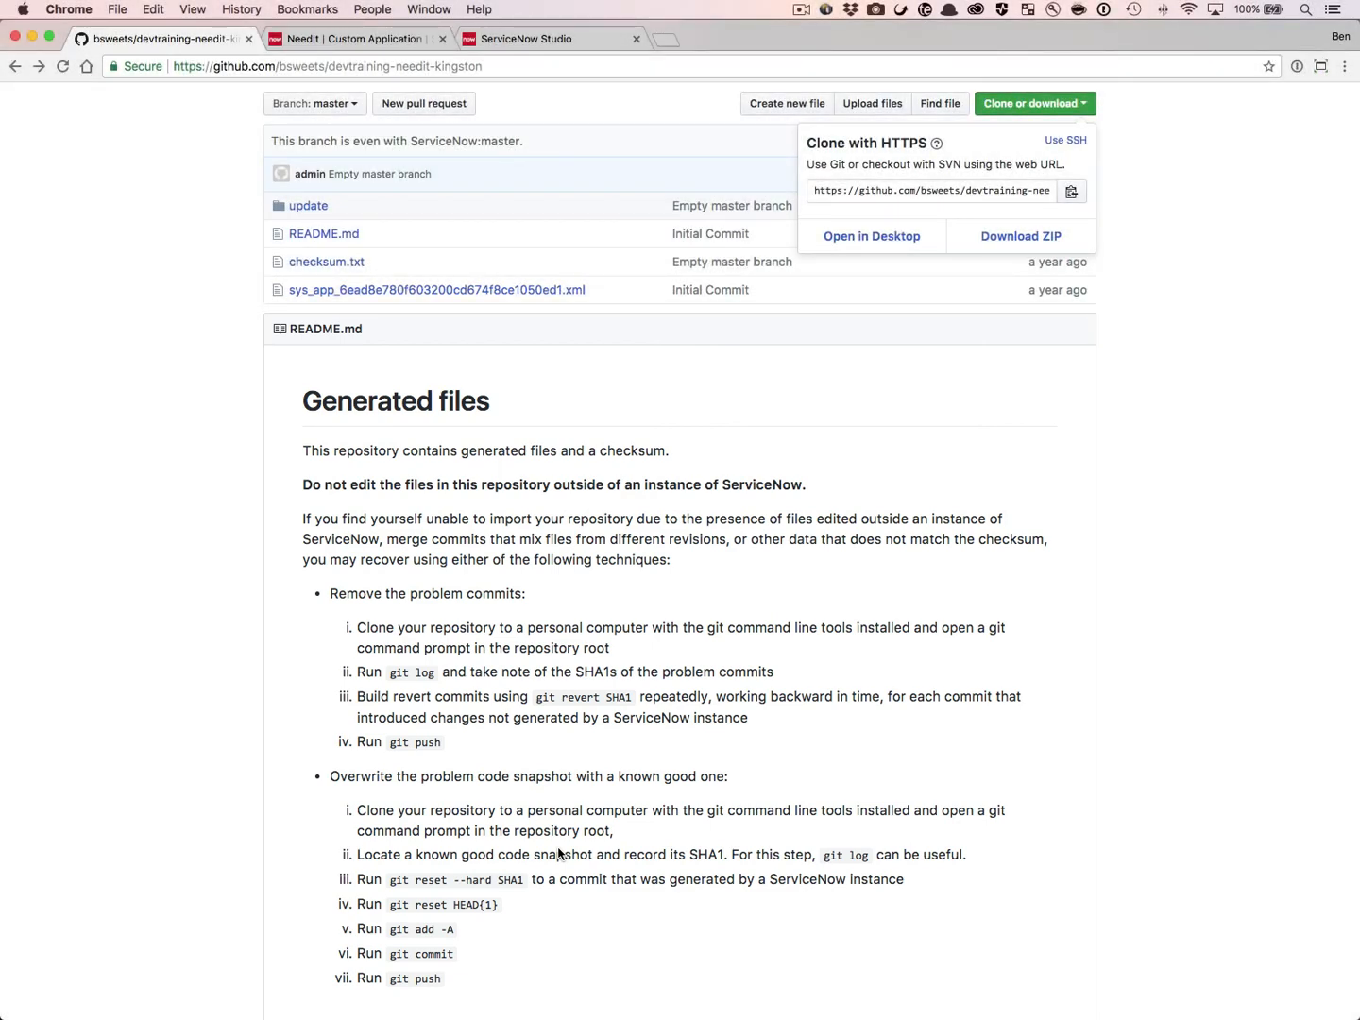
pyautogui.moveTo(1338, 405)
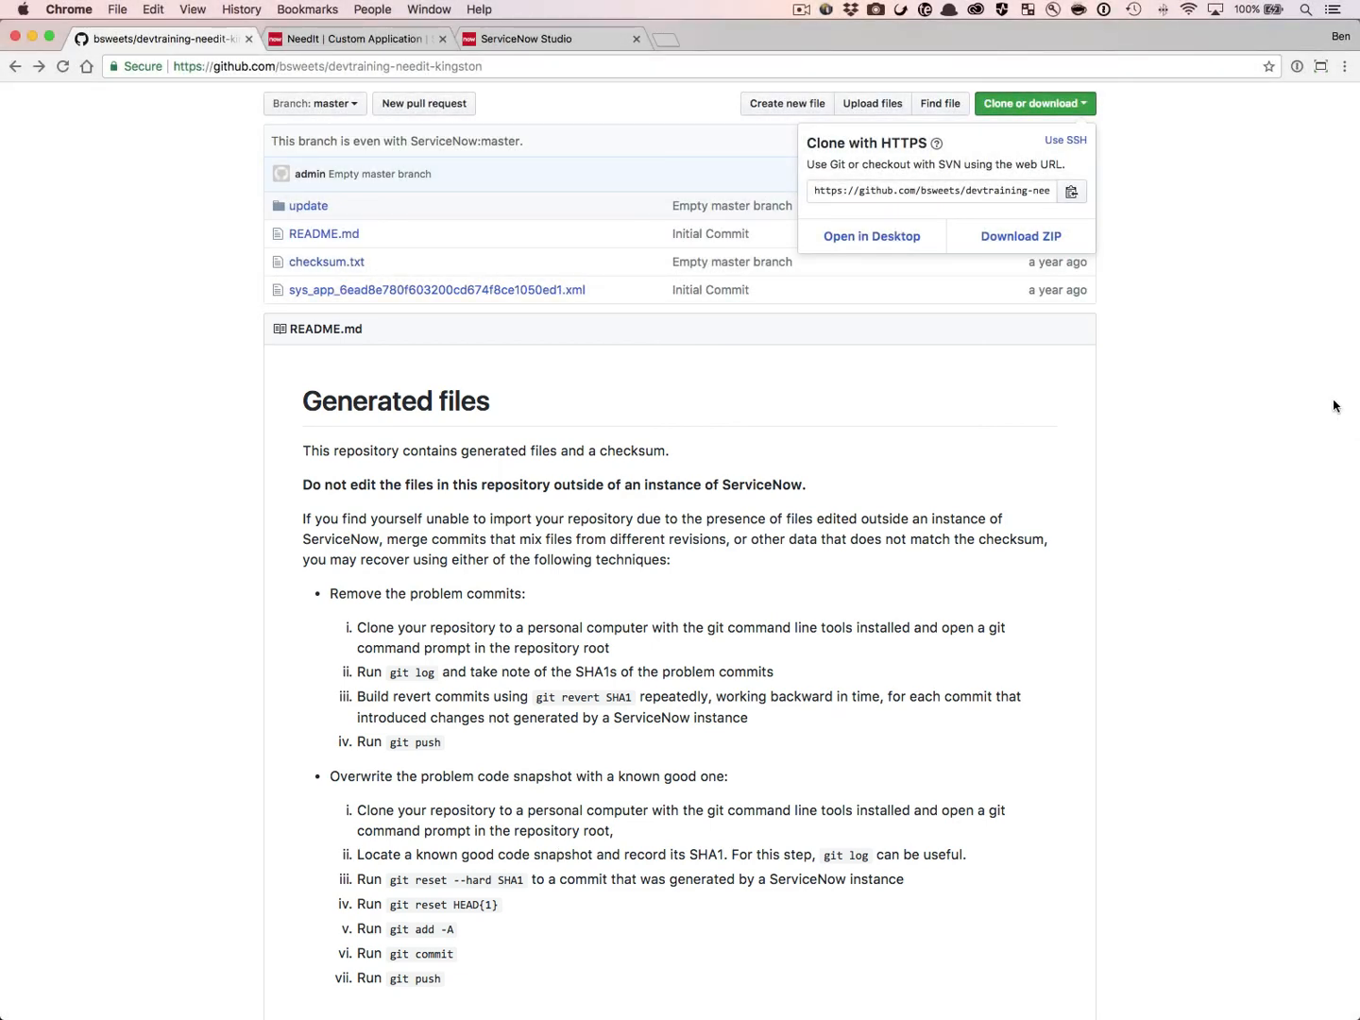